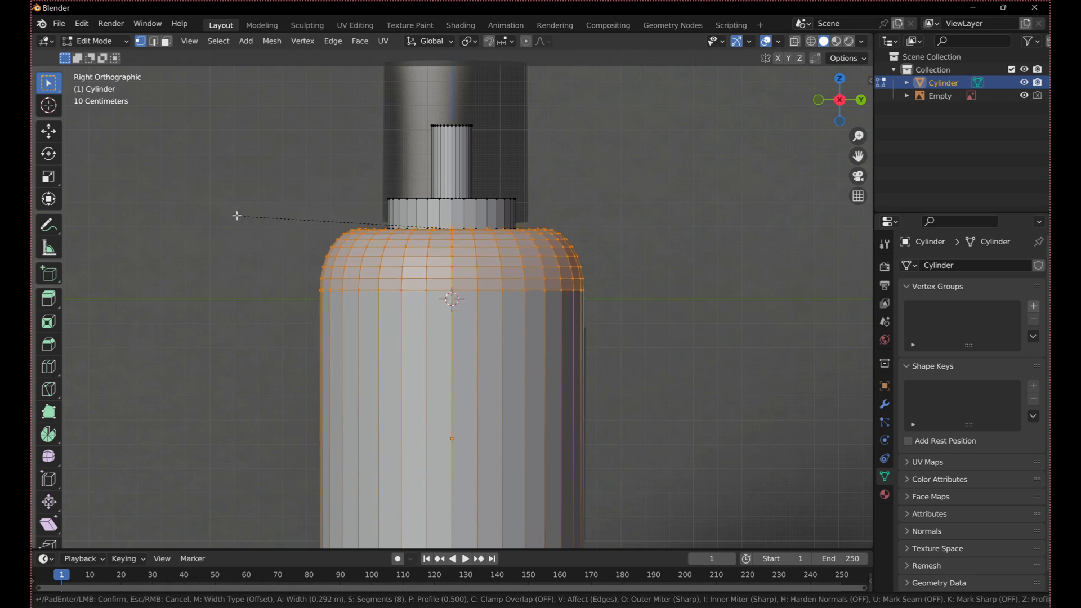
Show the finished bottle scene, then select and delete the three default objects.
click(459, 13)
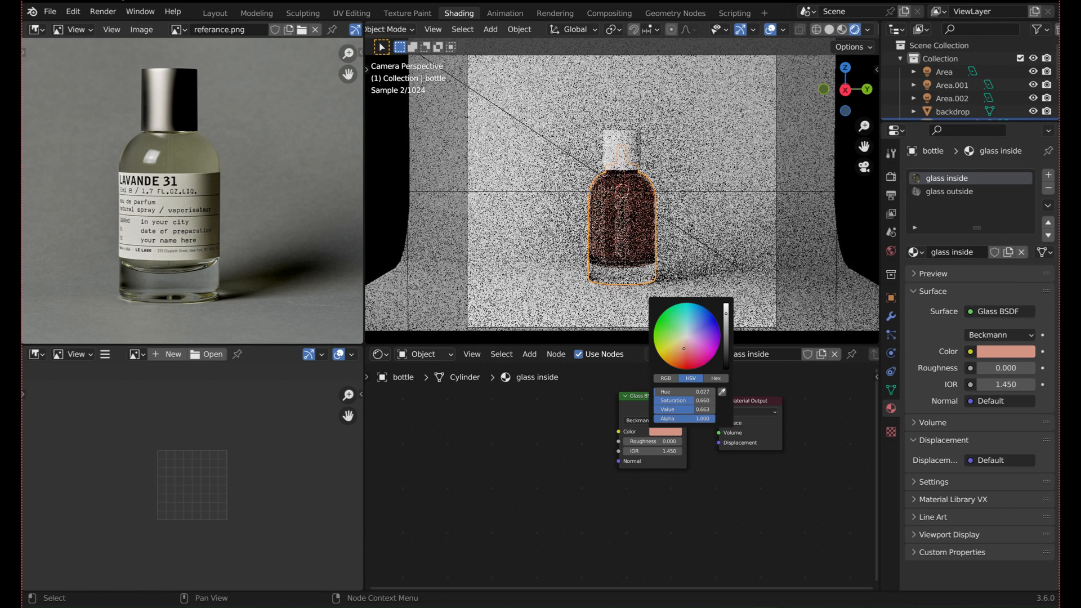
click(256, 14)
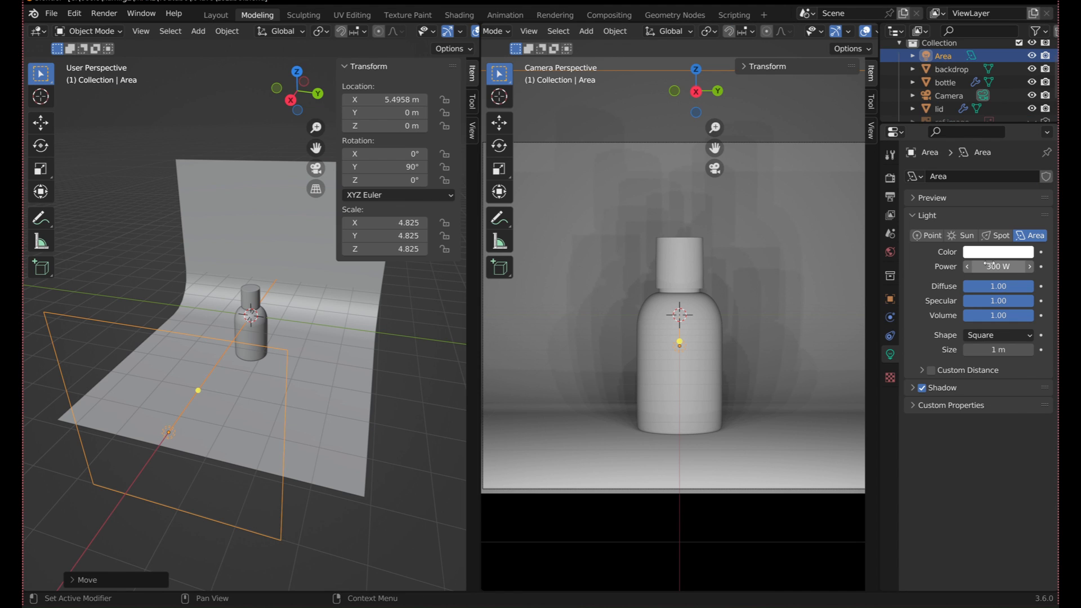
key(x)
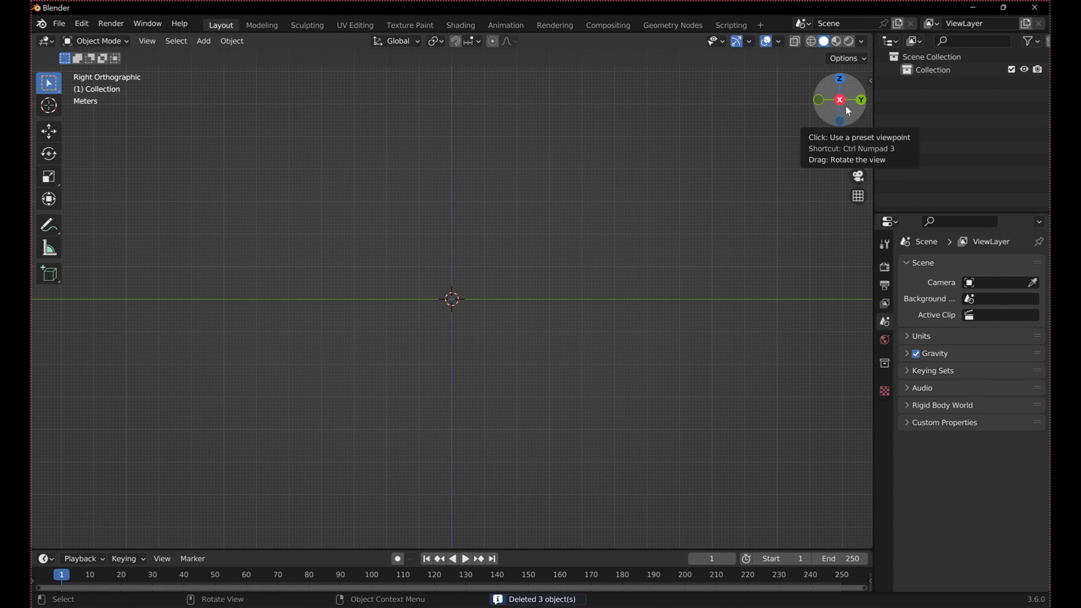
Add referance.png as an image empty, hidden from renders, with opacity 0.322.
click(203, 40)
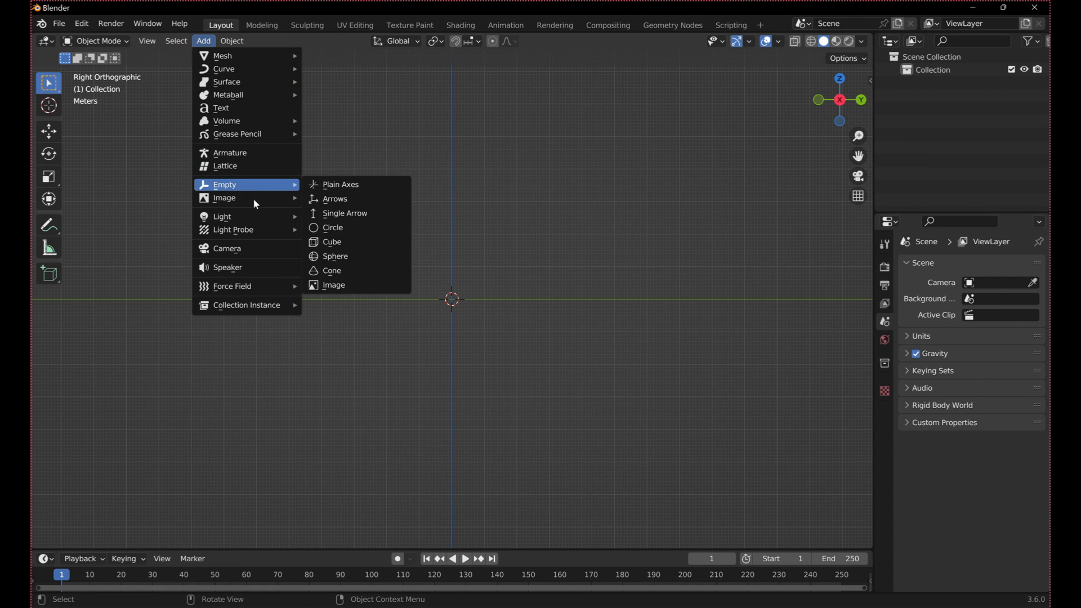
click(333, 285)
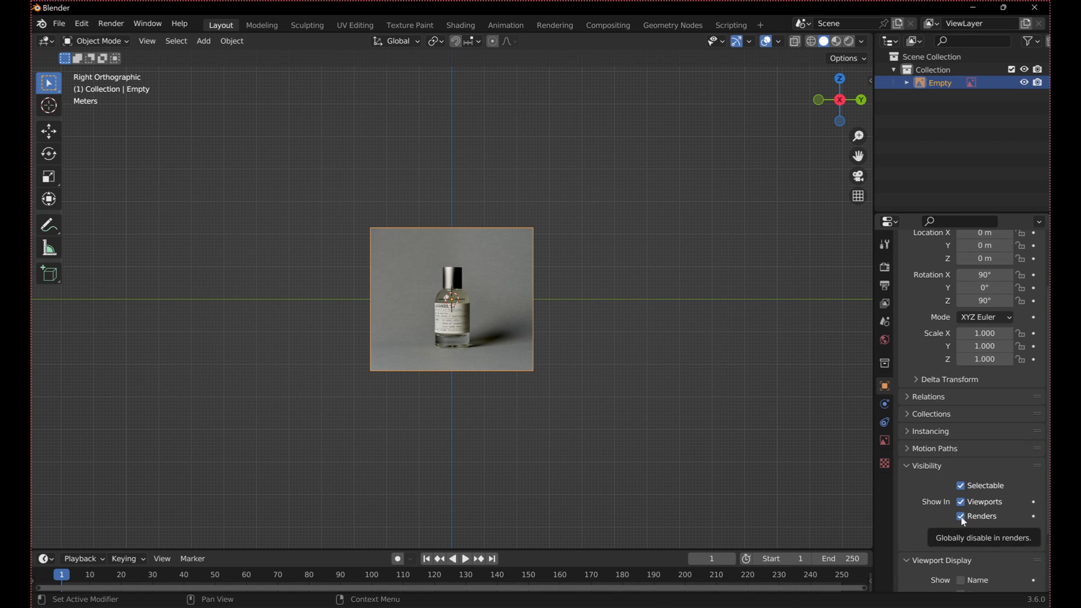
click(885, 440)
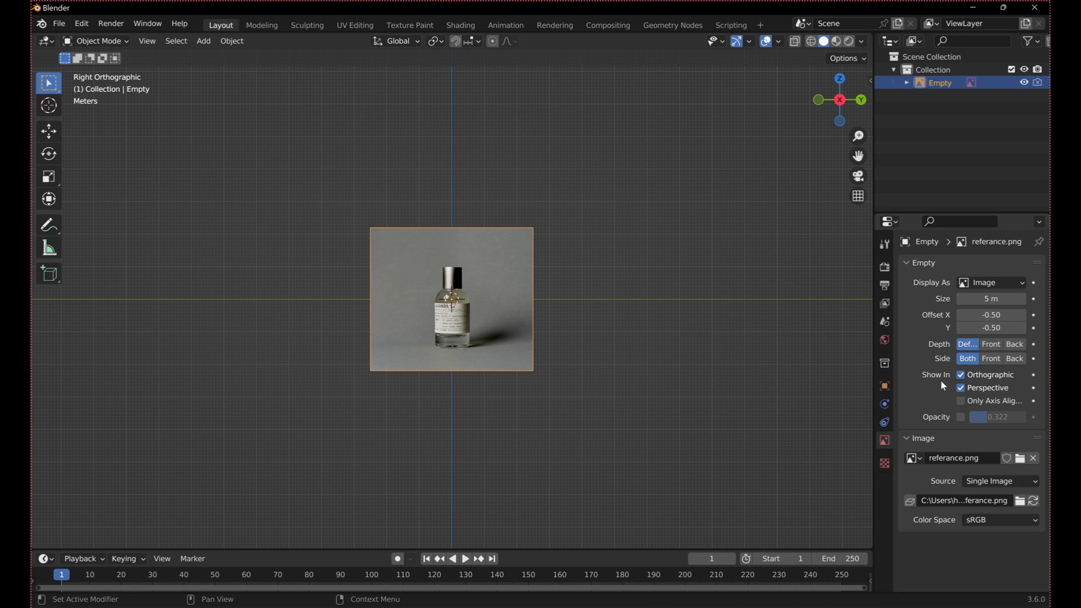
click(959, 417)
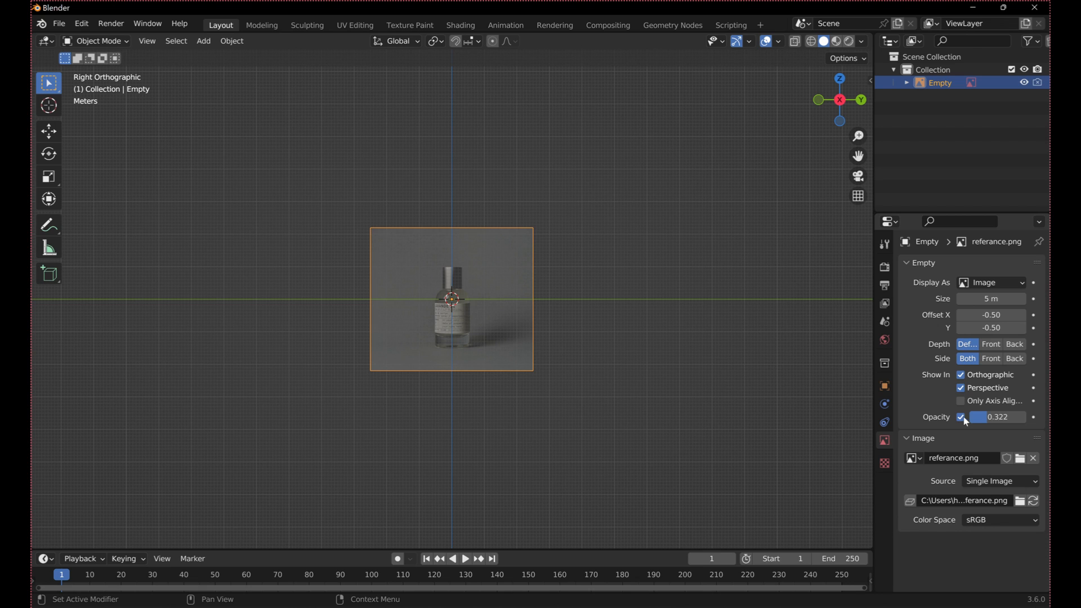
Add a cylinder, scale it and move it along Z to match the bottle body photo.
click(202, 41)
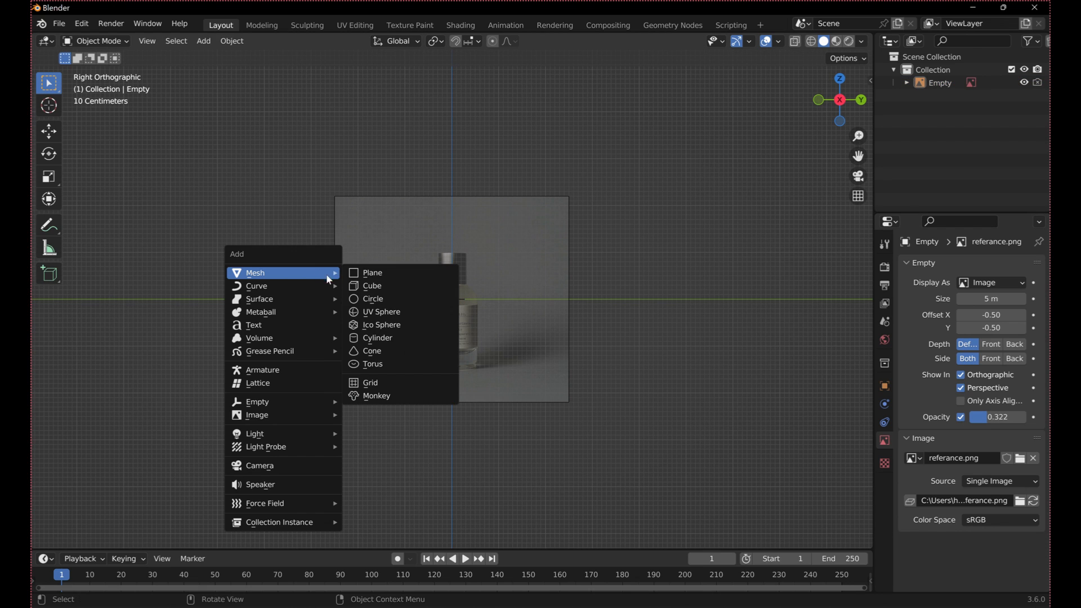
click(377, 338)
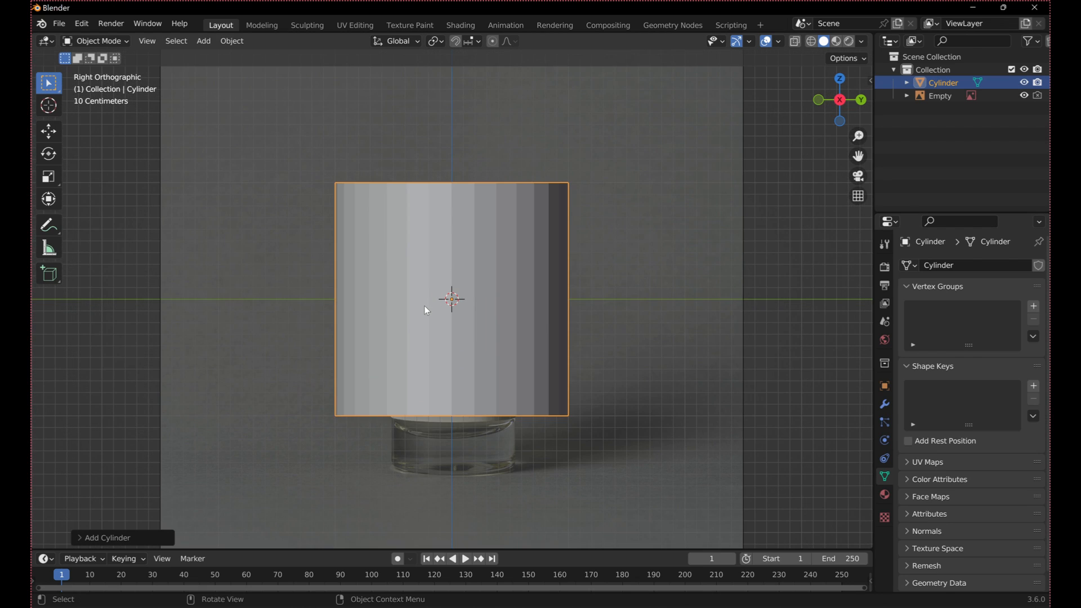
key(s)
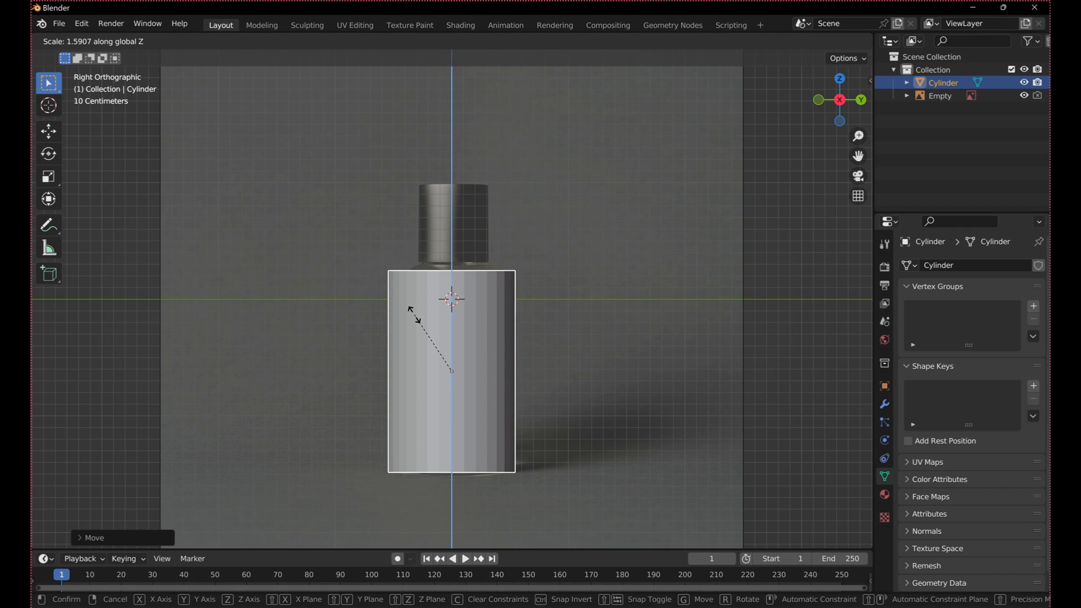
key(s)
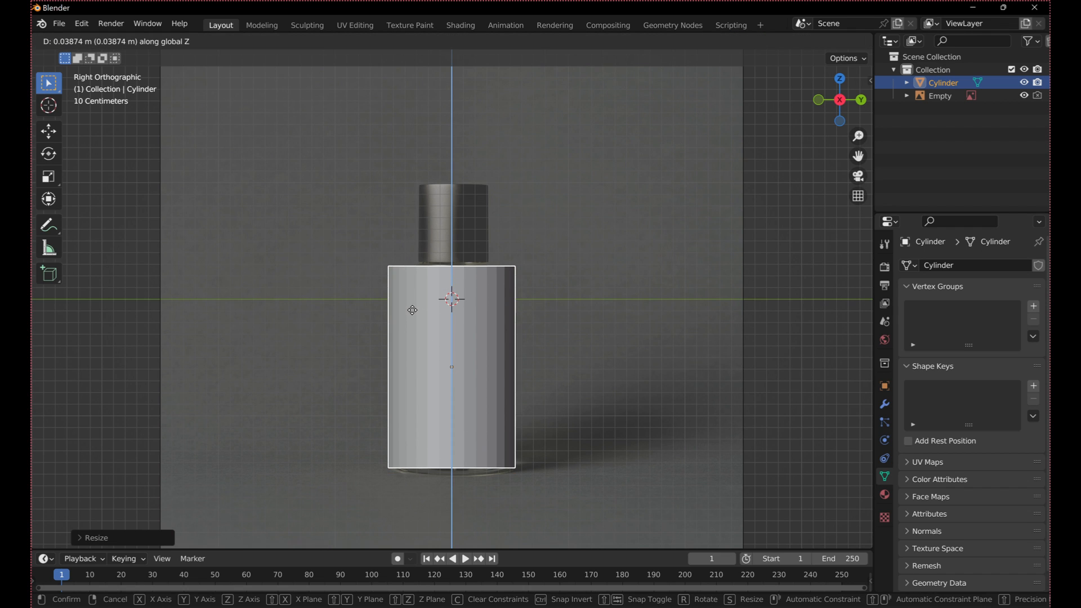
mouse_move(411, 309)
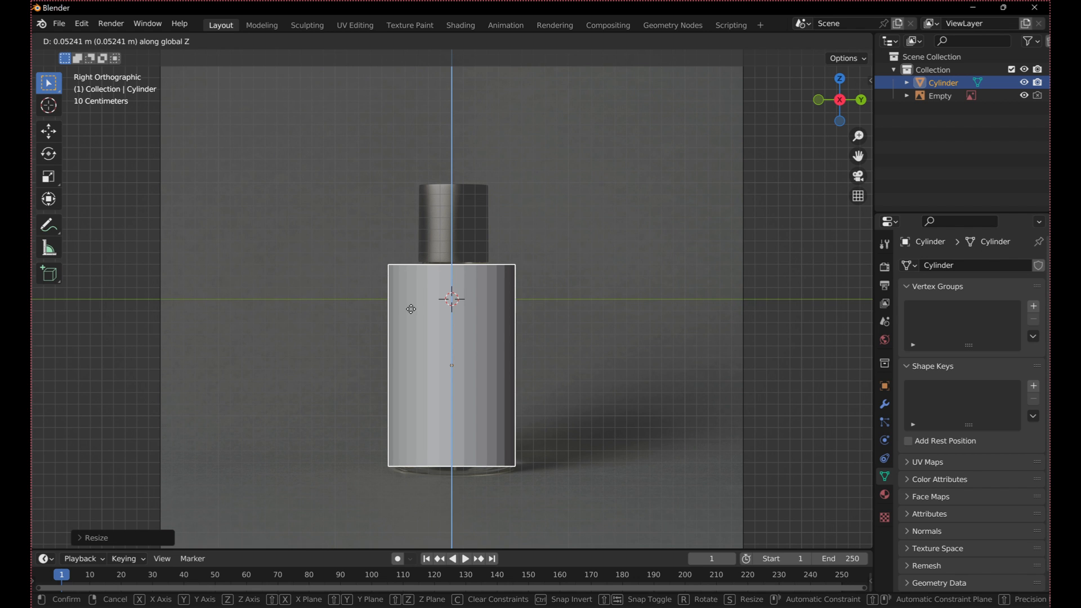
key(Tab)
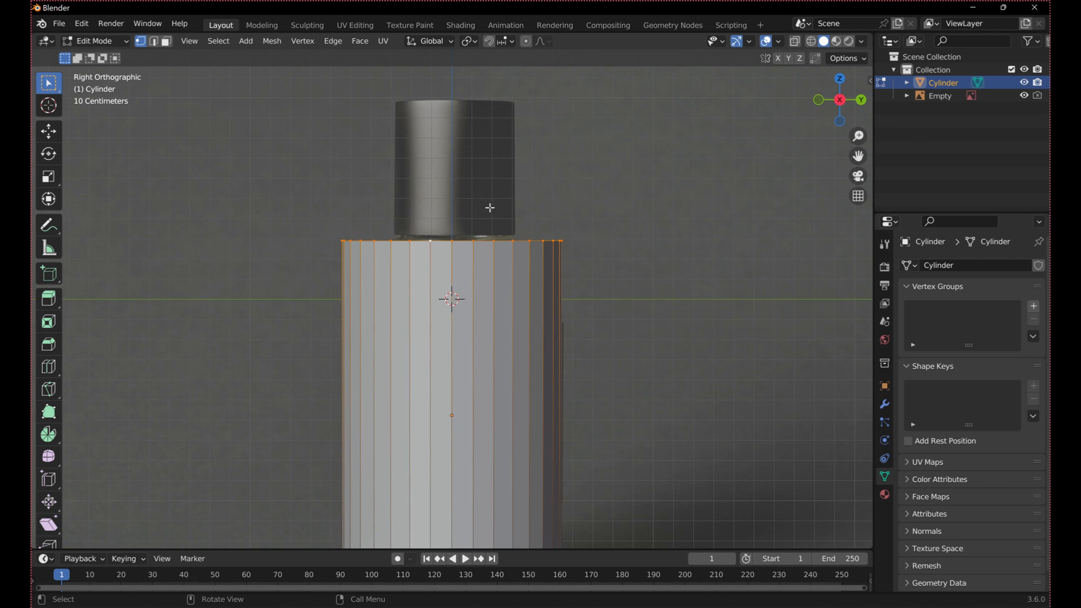
mouse_move(410, 222)
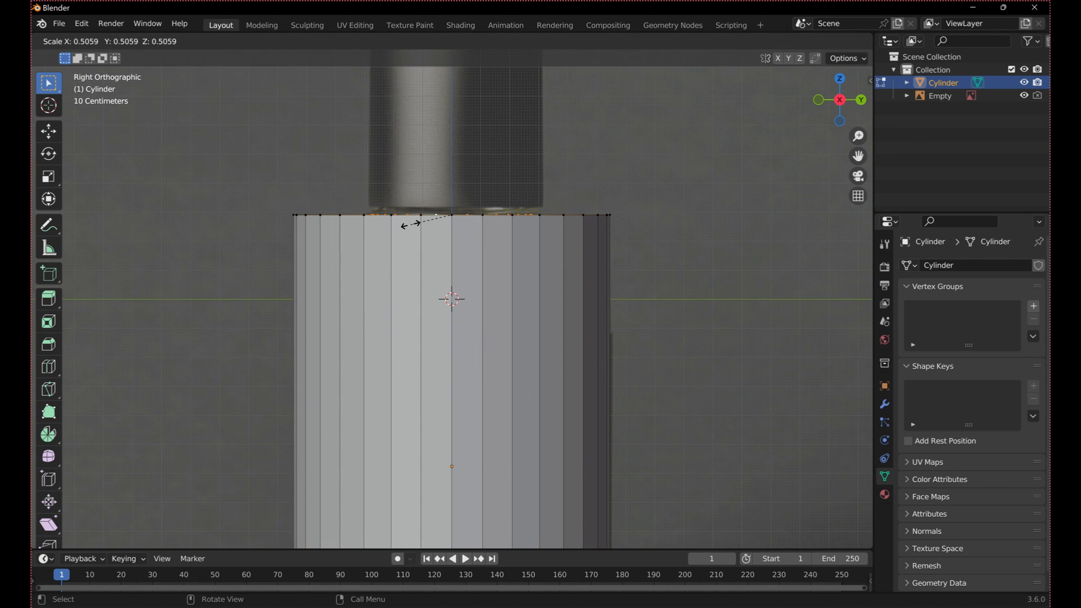
mouse_move(410, 224)
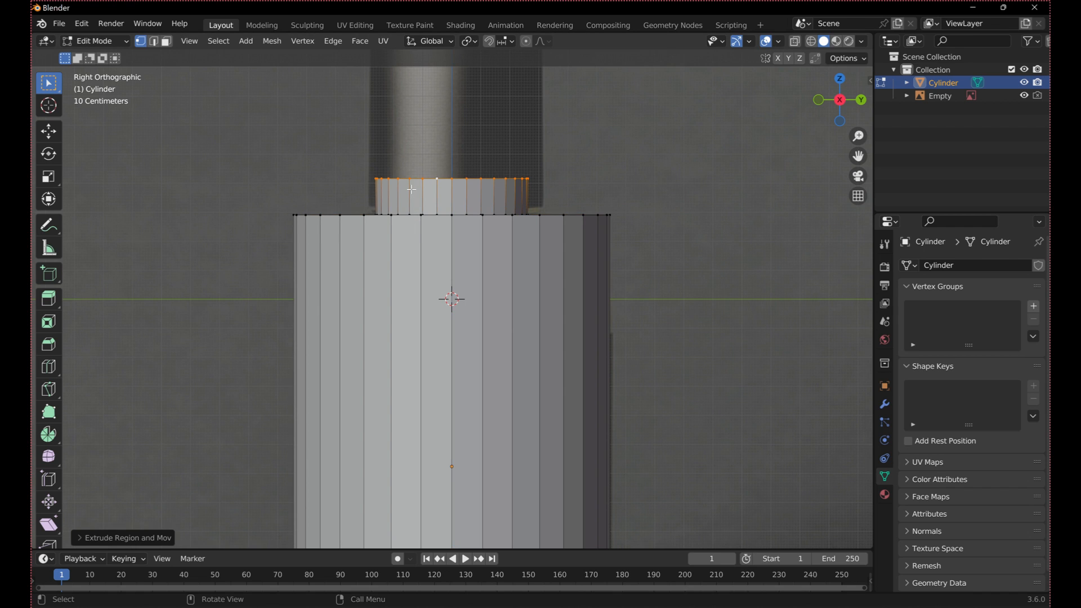
Scale the cylinder's top face down and extrude it upward into a neck.
key(s)
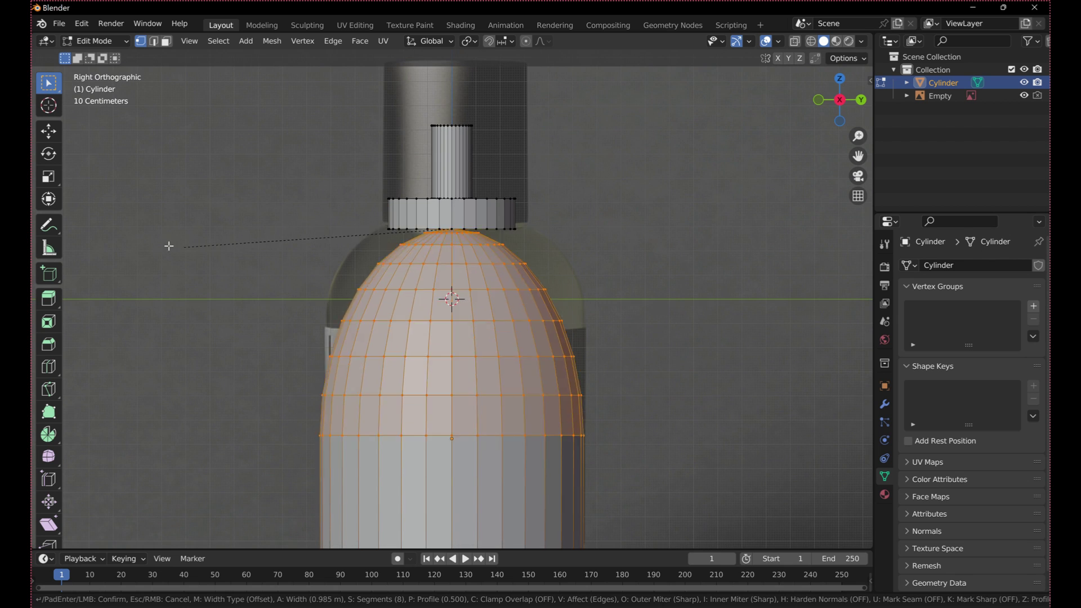
mouse_move(212, 227)
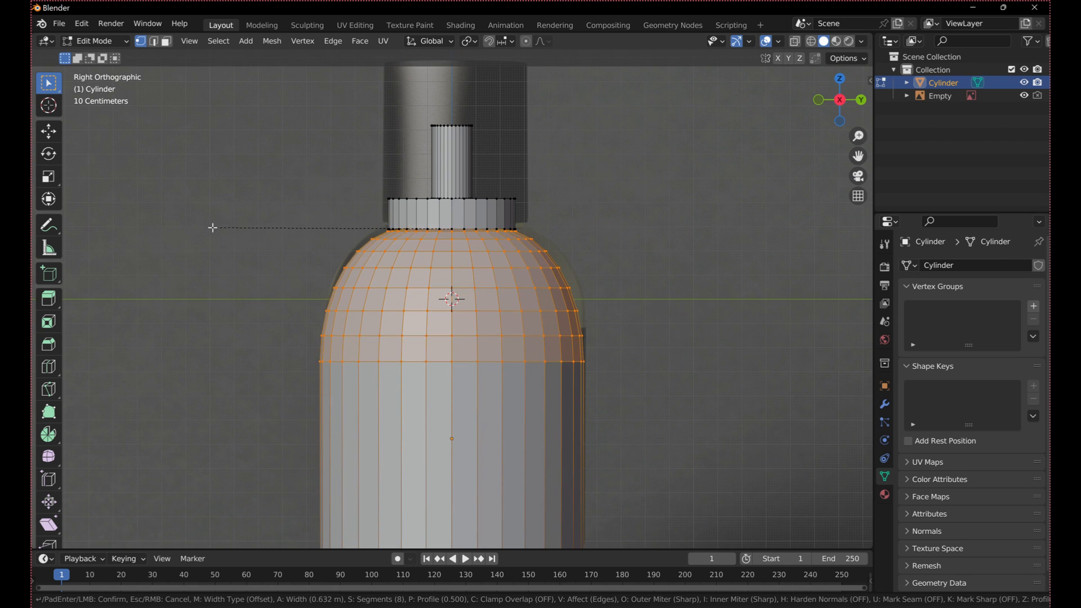
mouse_move(219, 227)
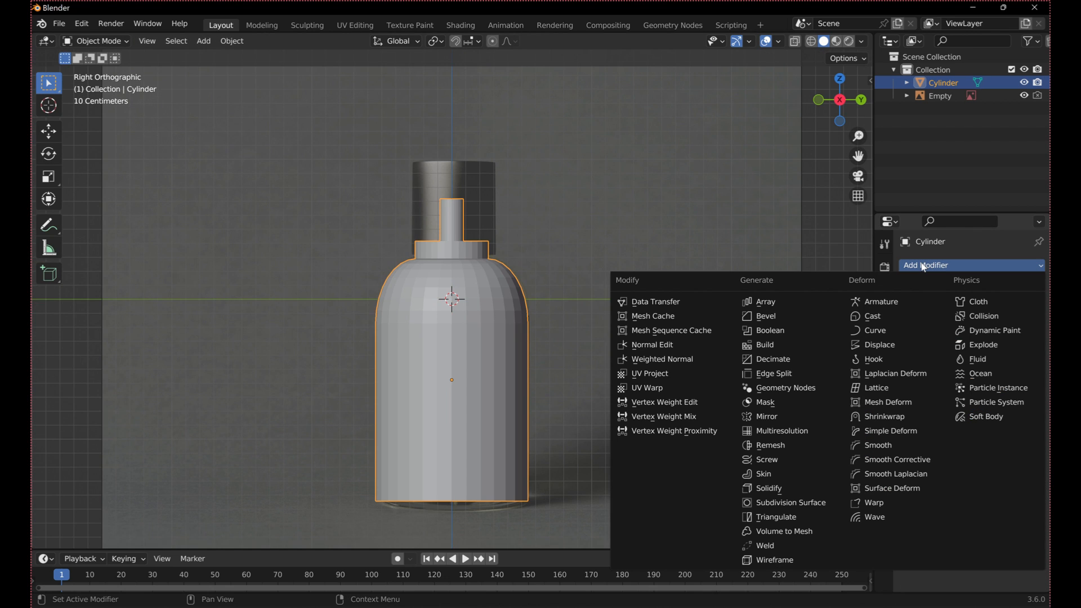
Add a Solidify modifier with 0.05 m thickness and apply it to the bottle mesh.
click(769, 488)
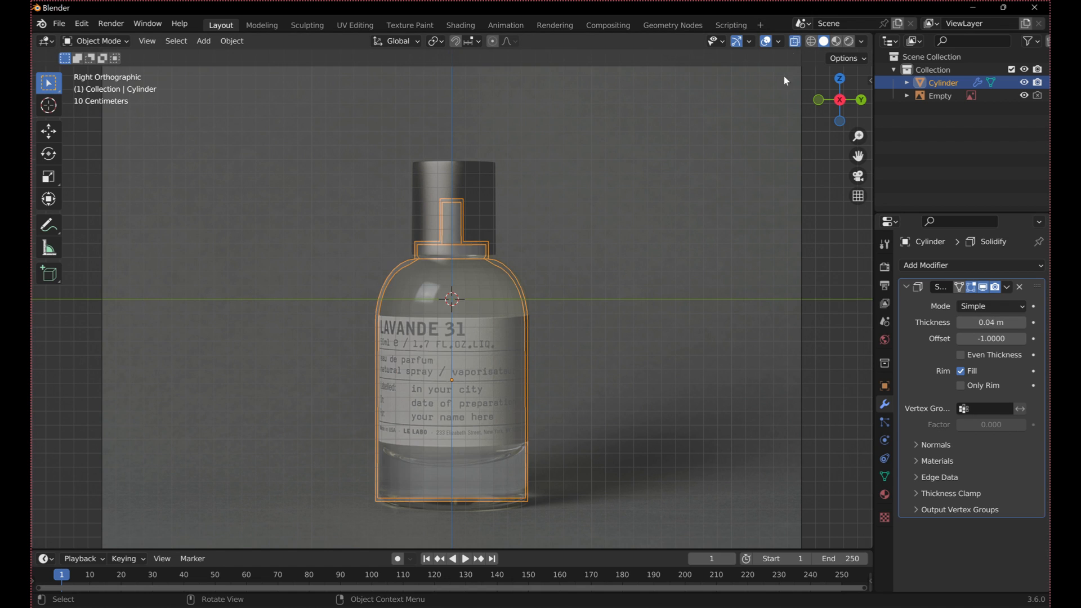
mouse_move(991, 339)
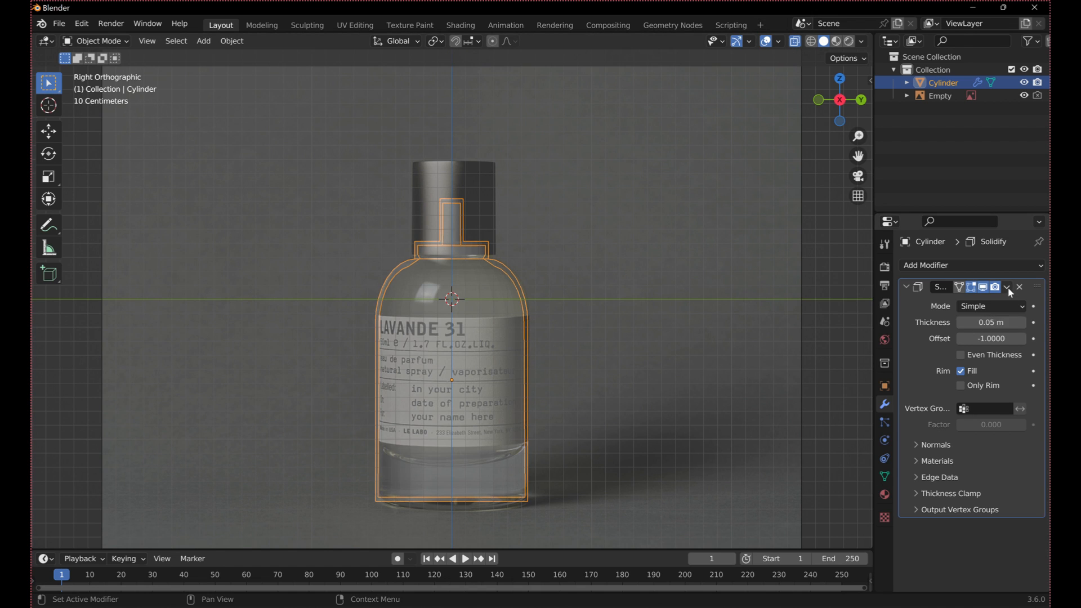
click(939, 95)
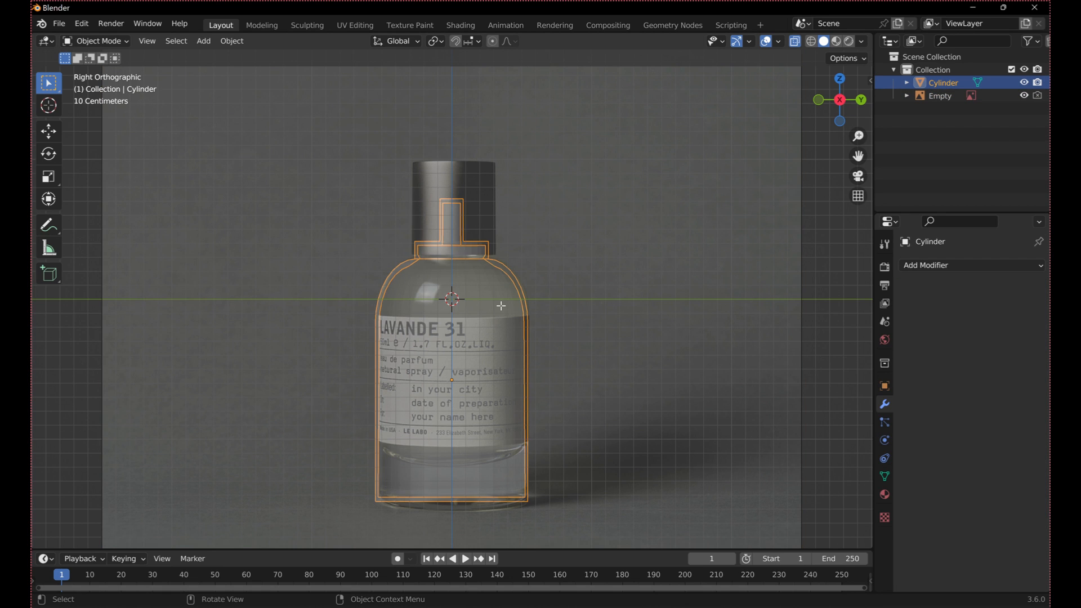
key(Tab)
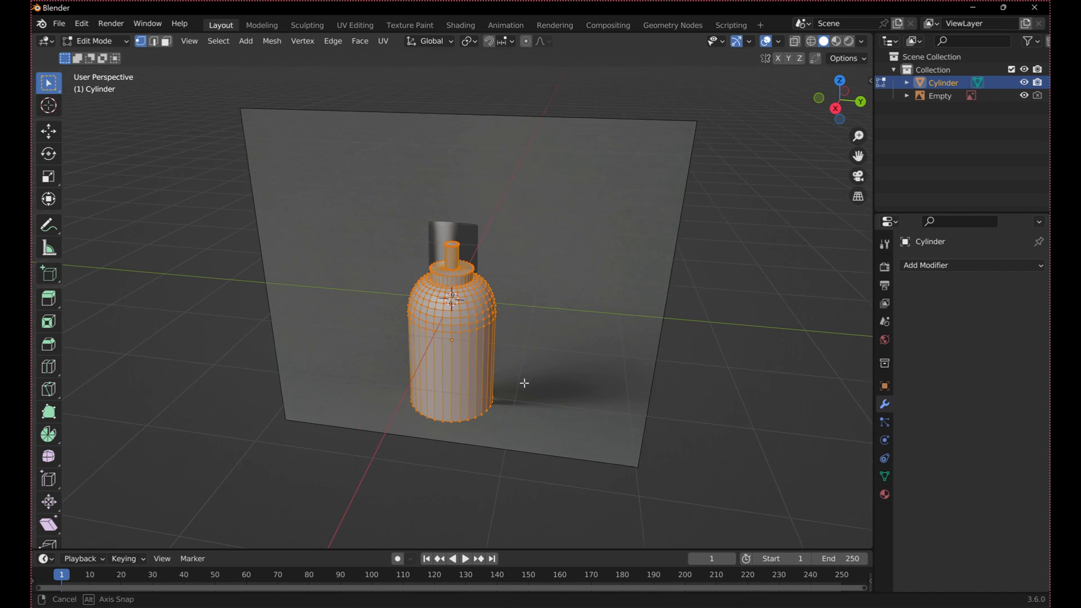
Create an 'inside bottle' vertex group and assign the inner wall vertices to it.
key(h)
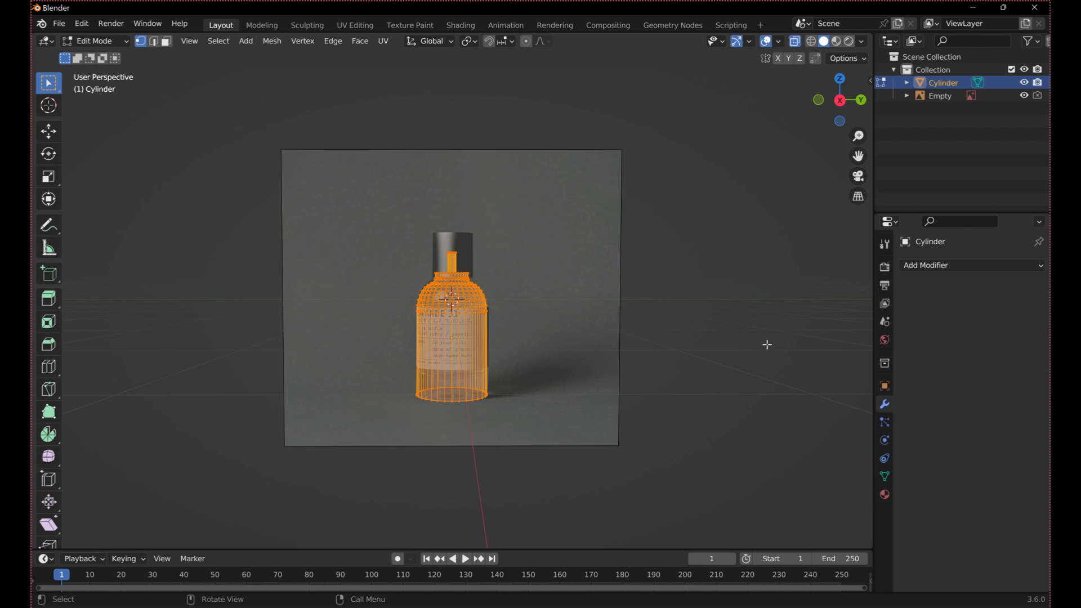
click(884, 476)
text(inside)
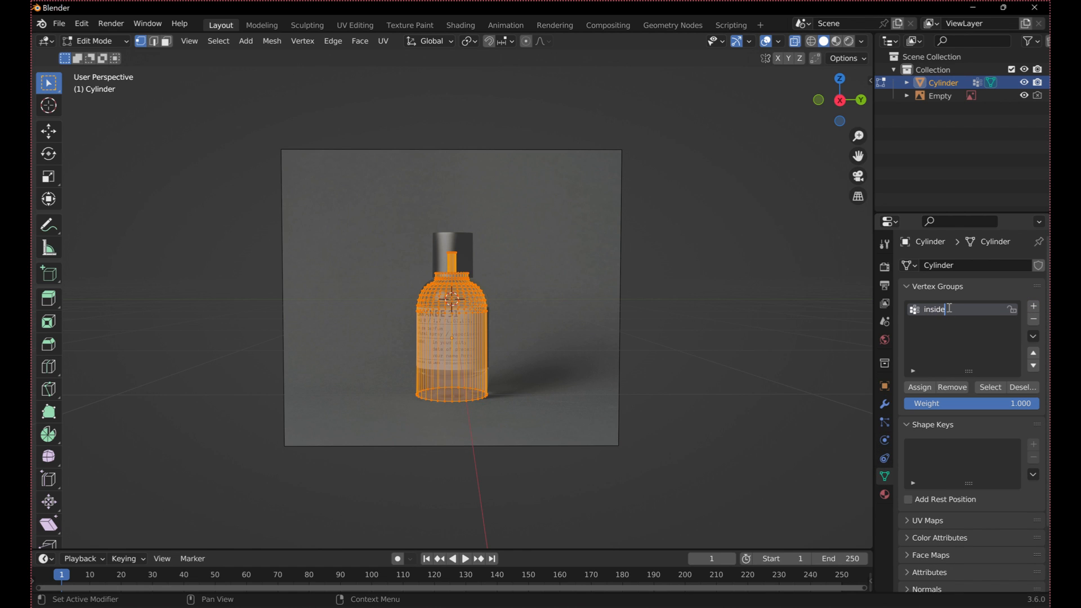
text(bottle)
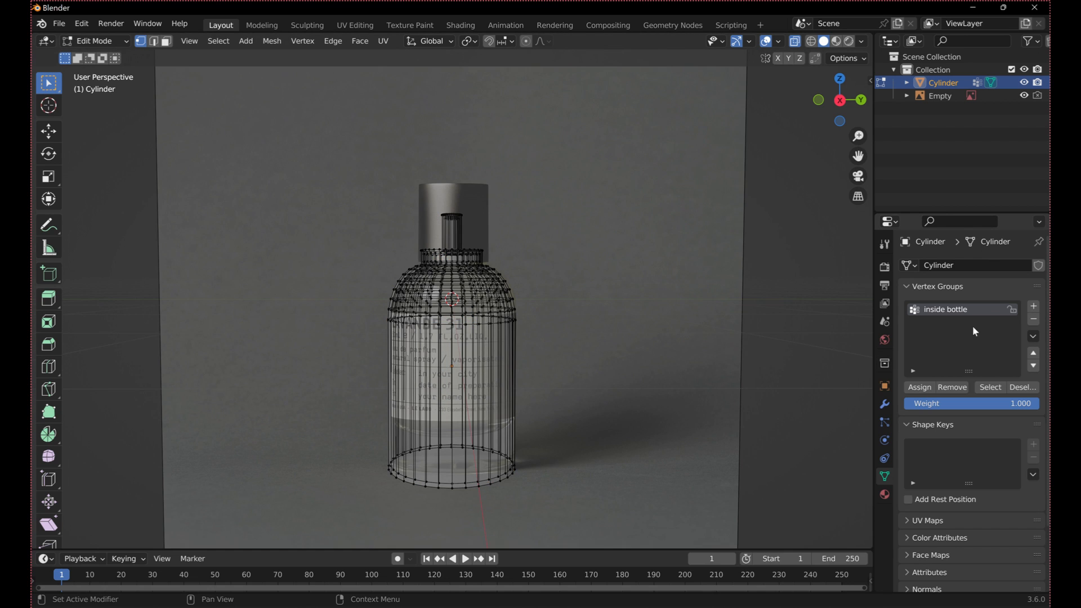
click(989, 387)
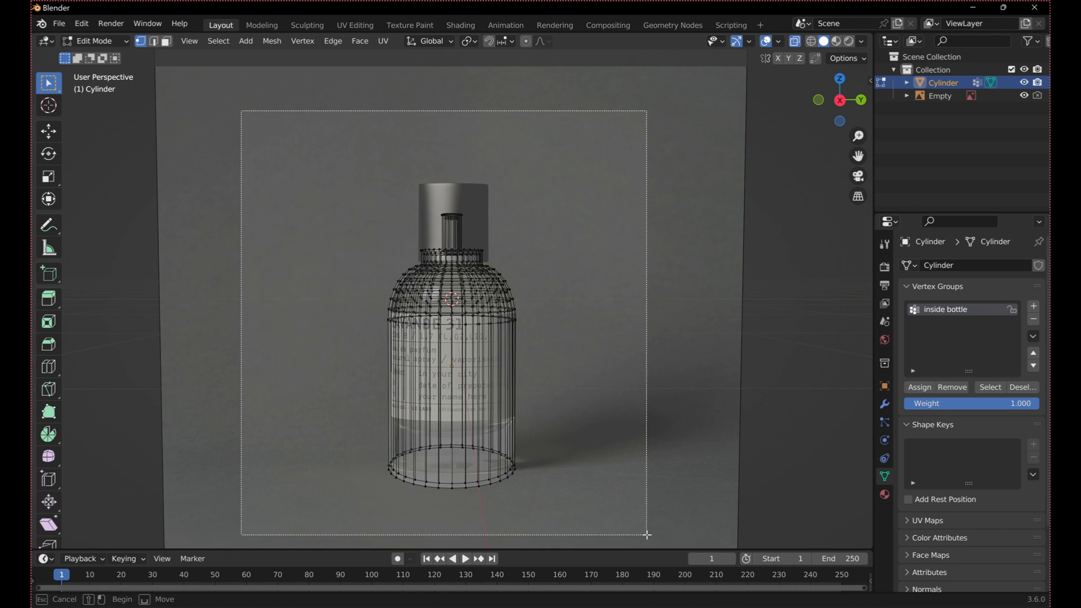
click(989, 387)
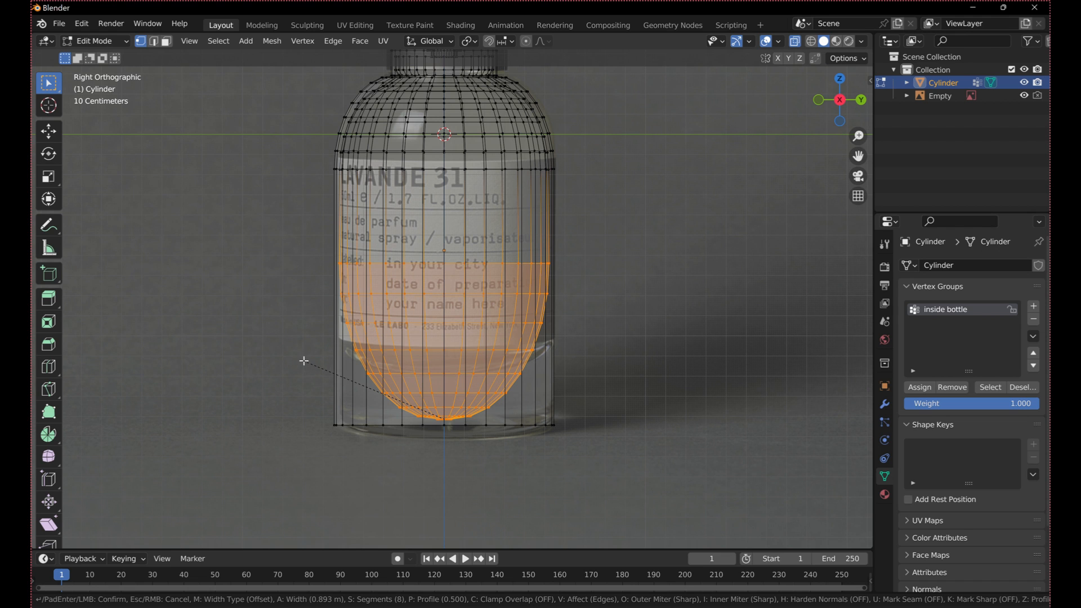
mouse_move(314, 354)
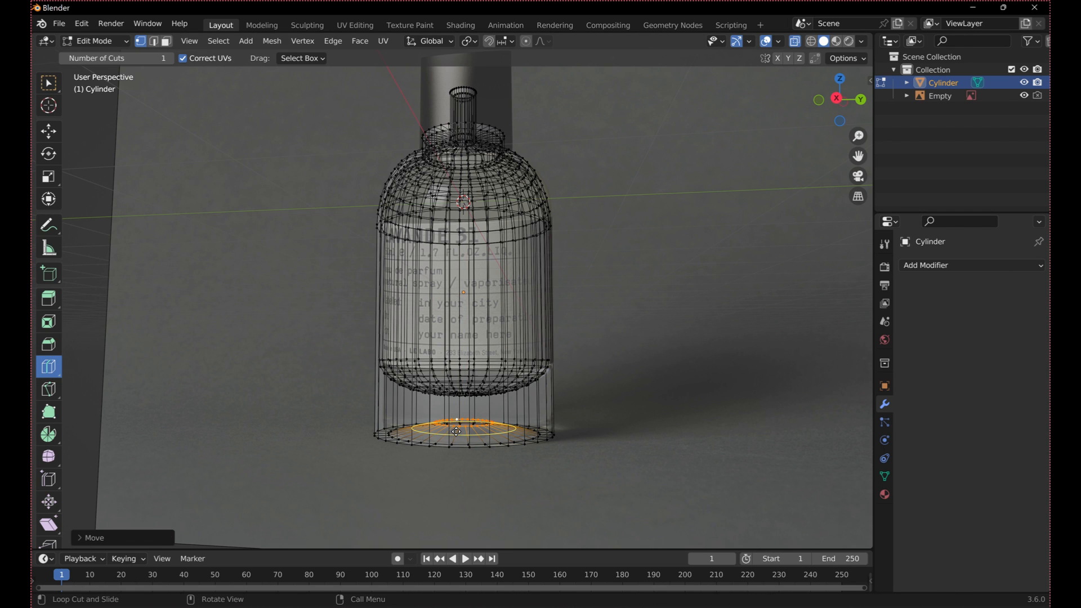
Scale the inner base rings into a thick glass bottom and bevel the outer base edge.
key(s)
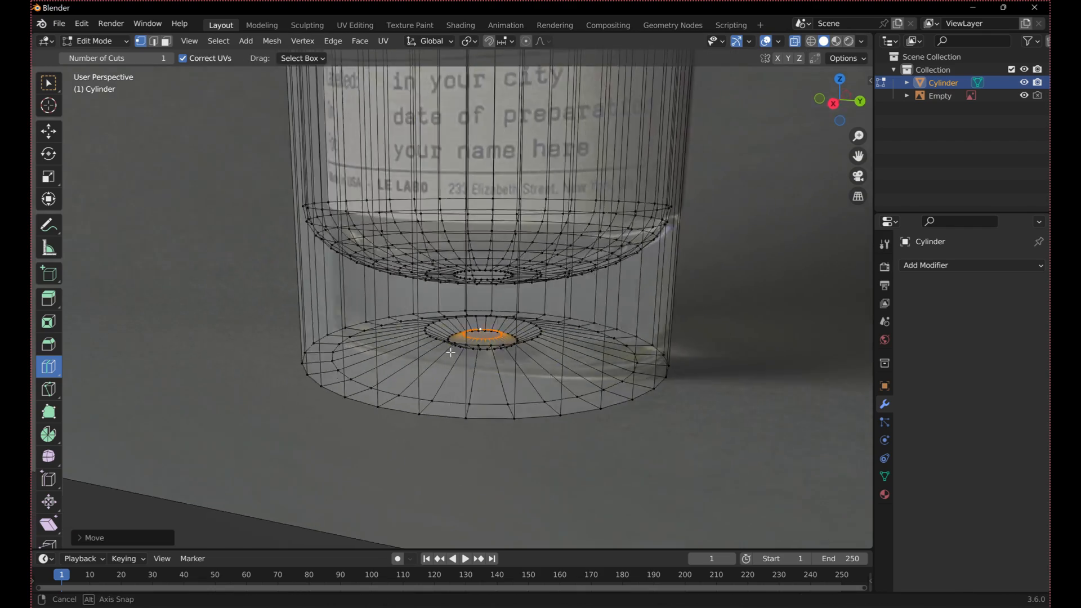
key(Tab)
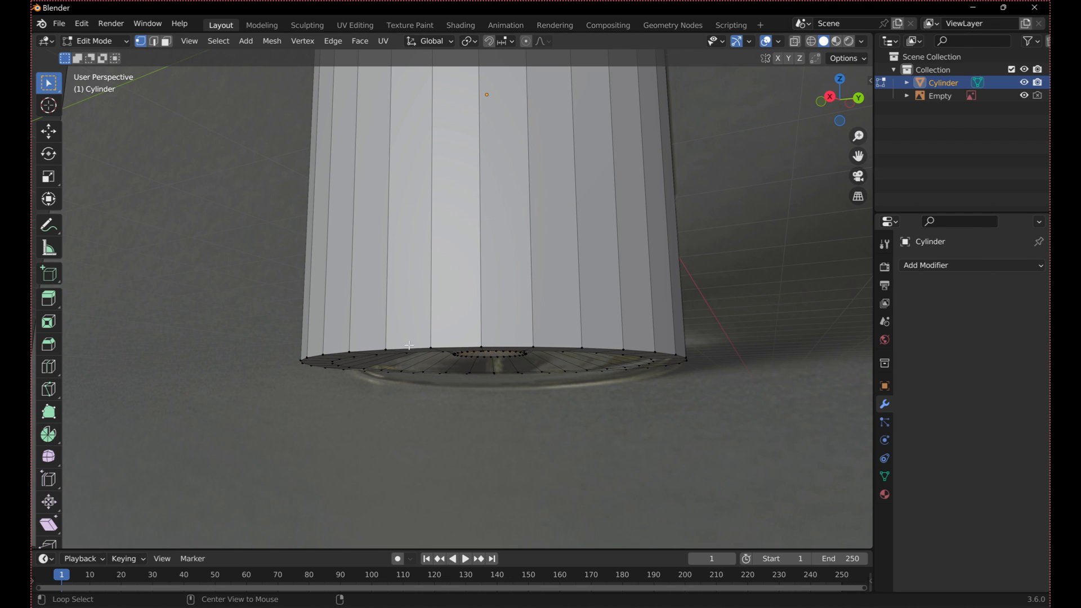
key(ctrl+b)
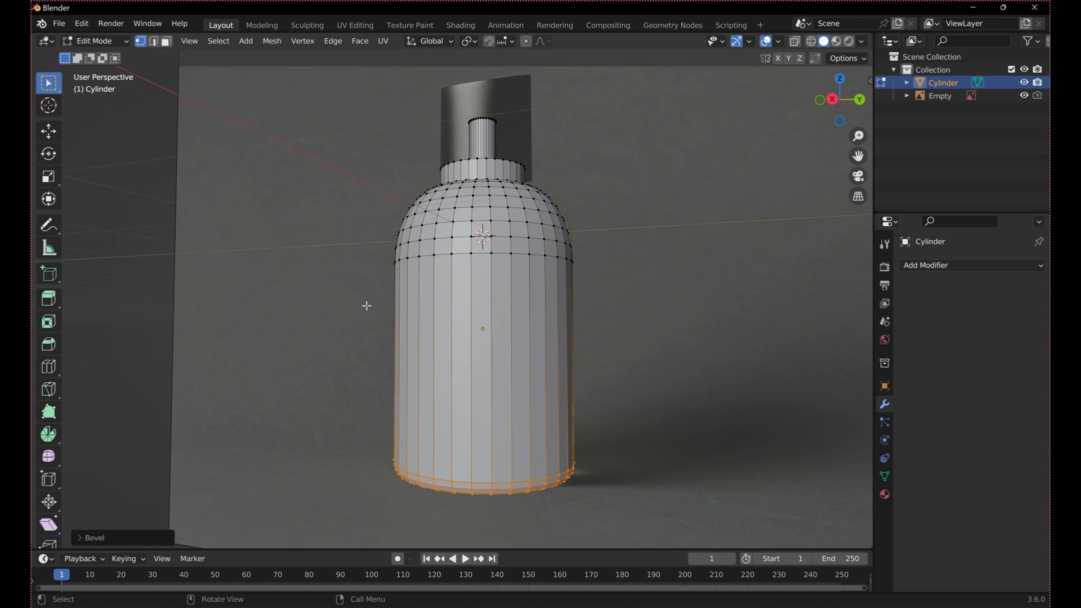
Add a level-2 Subdivision Surface modifier to the bottle body.
click(970, 264)
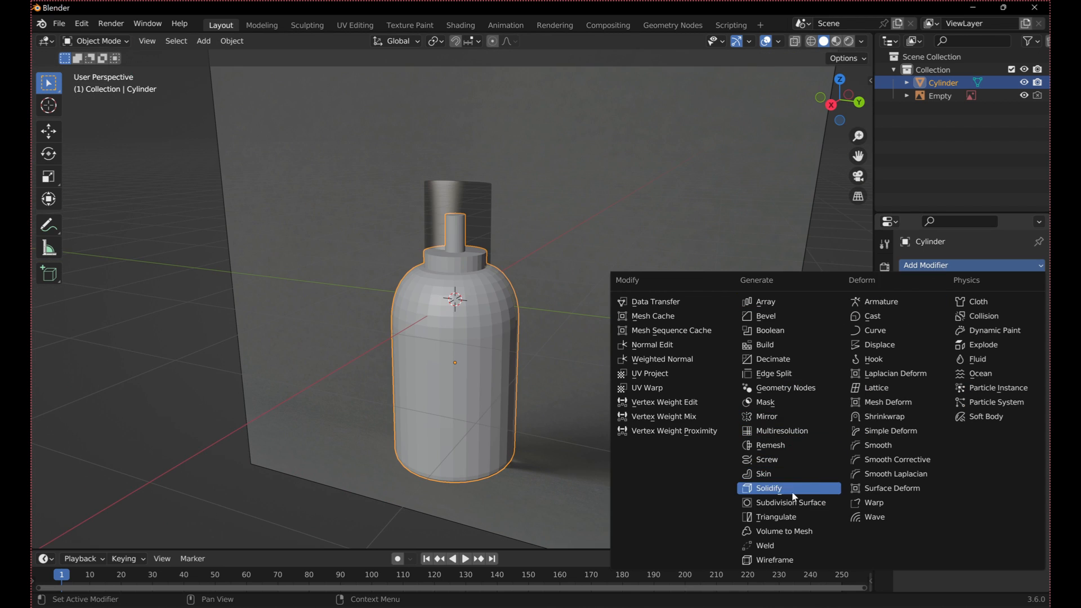
click(792, 502)
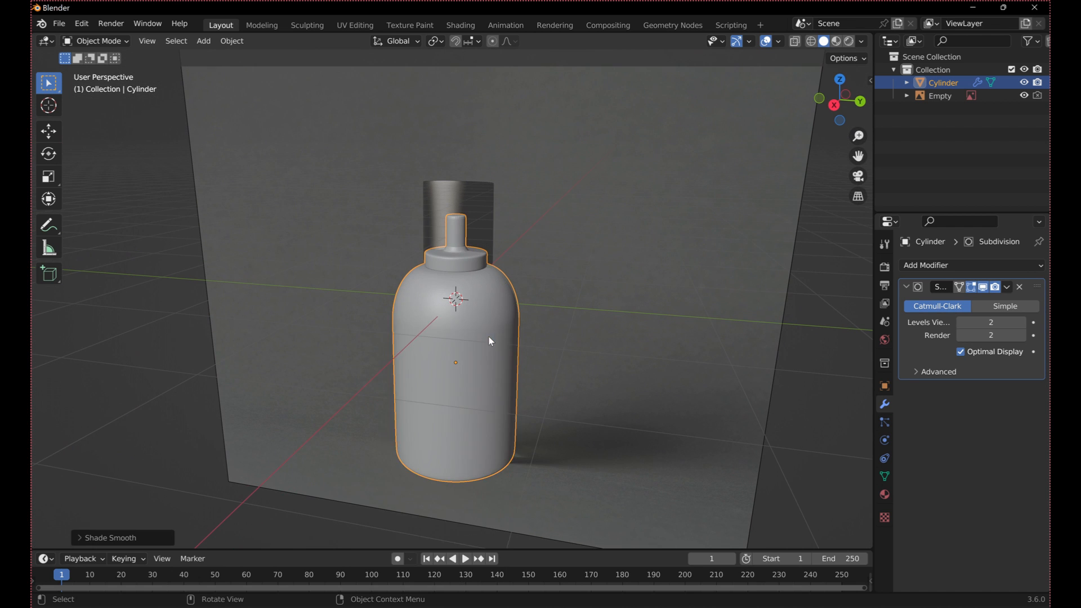
Add a new cylinder and size it over the bottle neck as the lid.
click(203, 40)
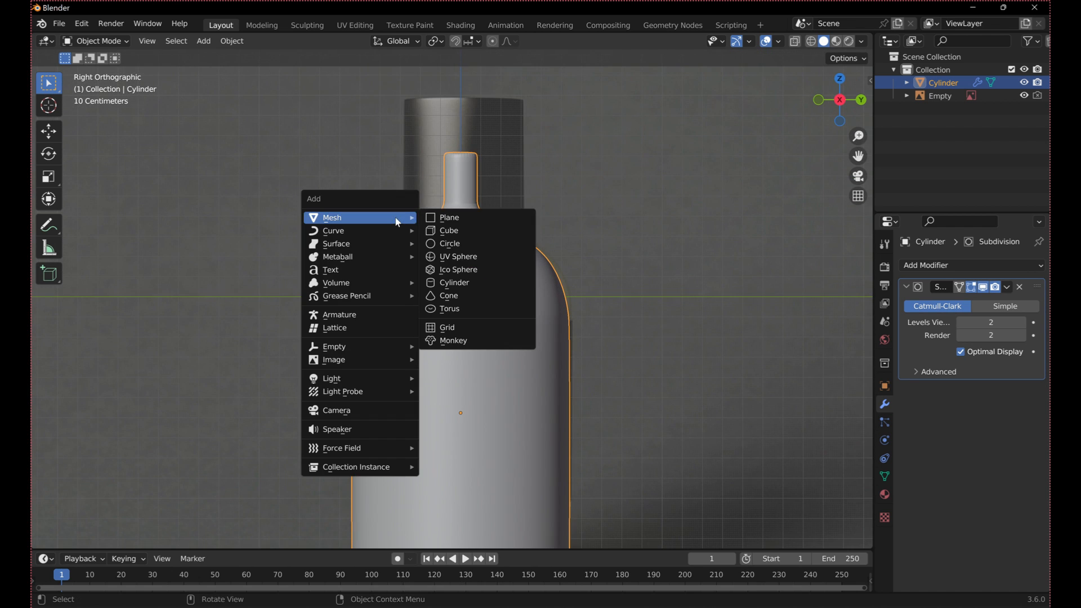
click(454, 282)
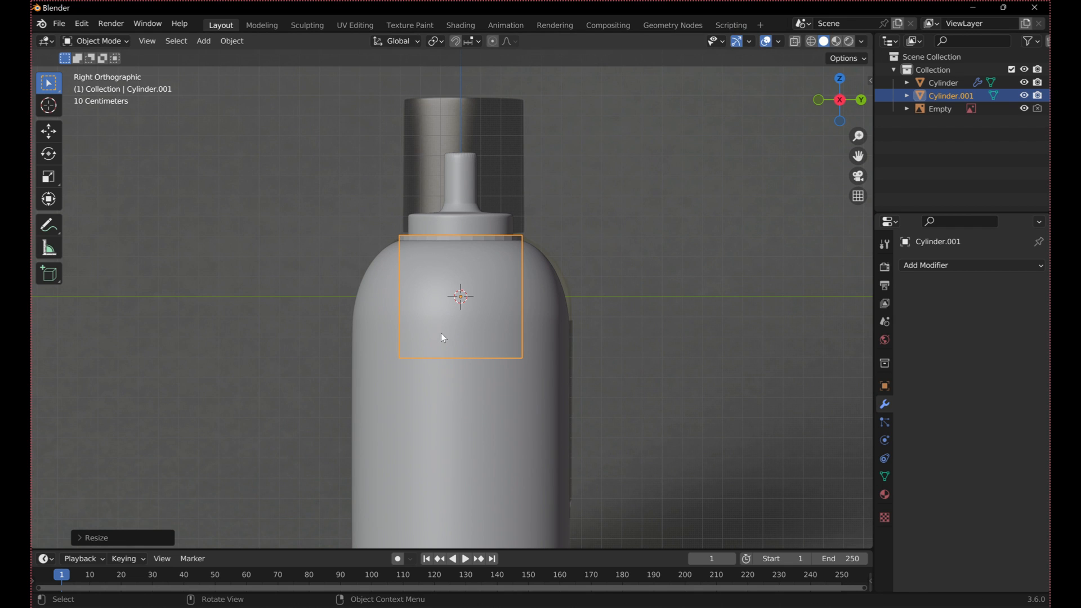
key(g)
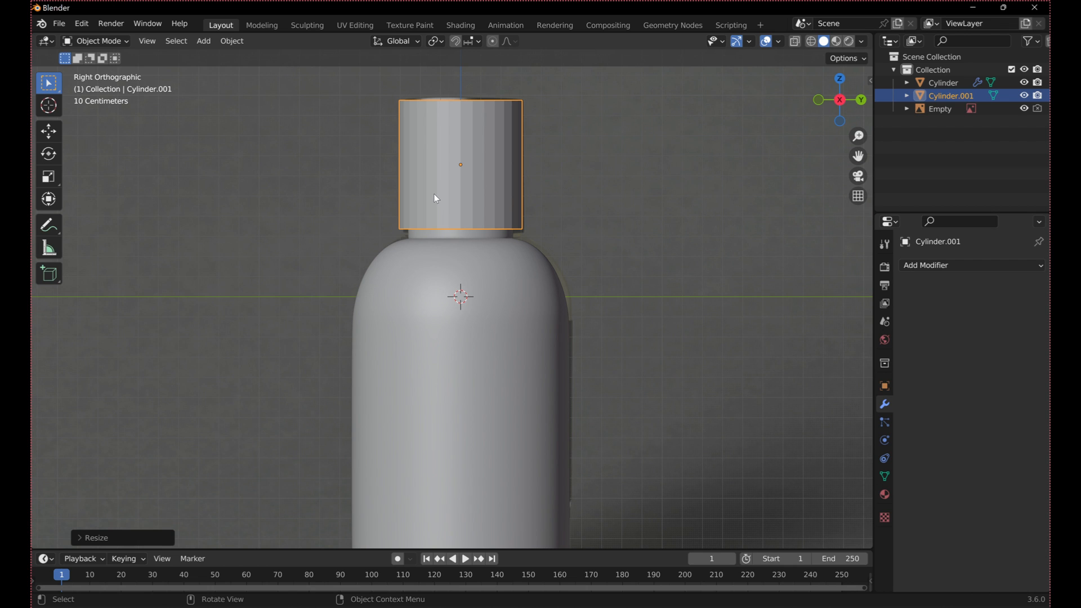
Add an edge loop to the lid, resize its top ring, and bevel the top.
key(Tab)
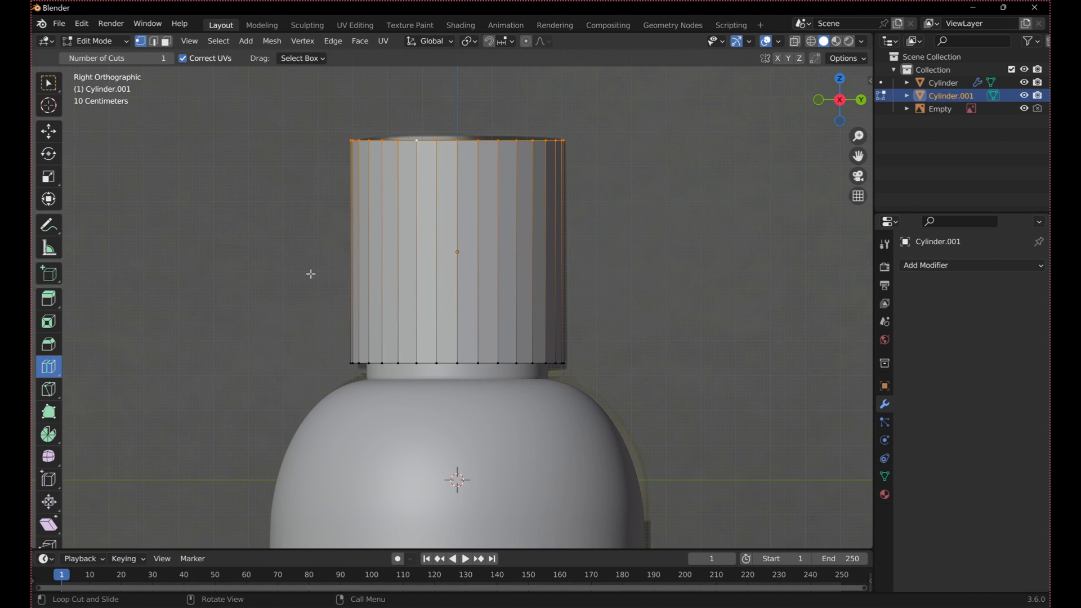
click(417, 252)
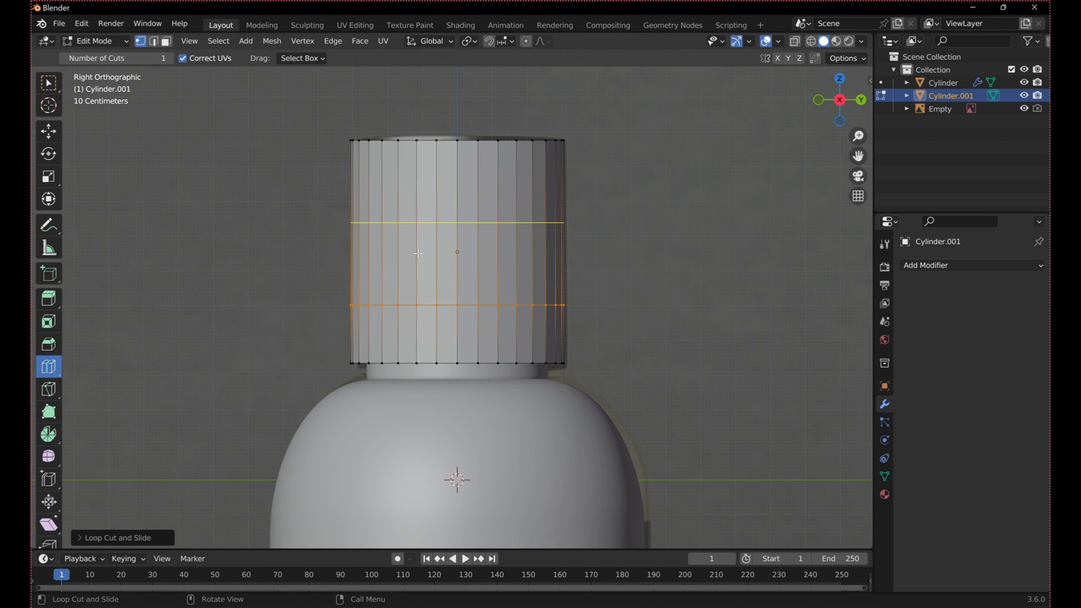
key(s)
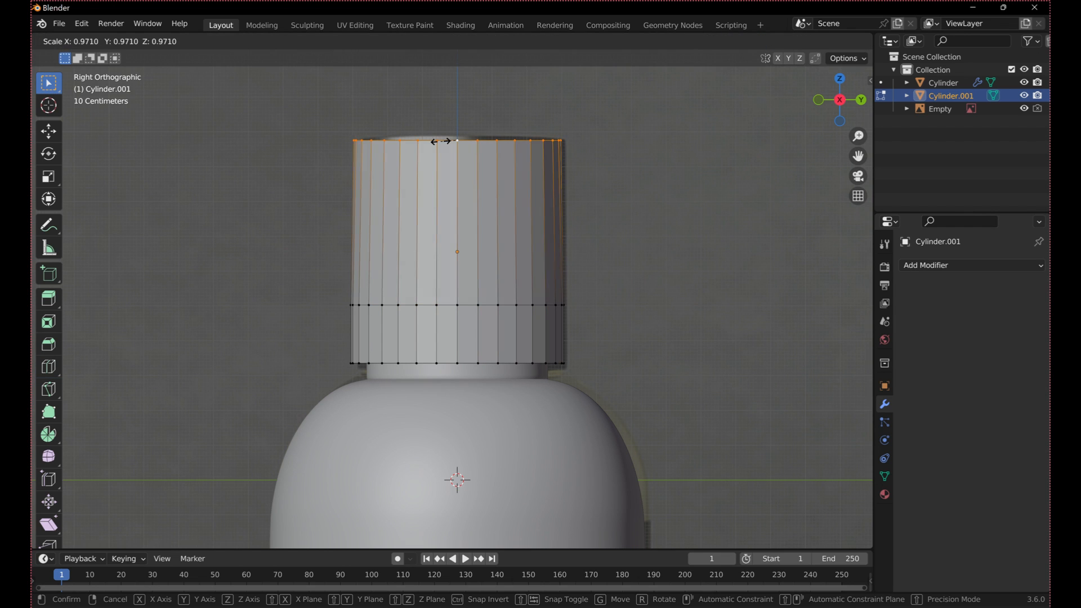
mouse_move(442, 140)
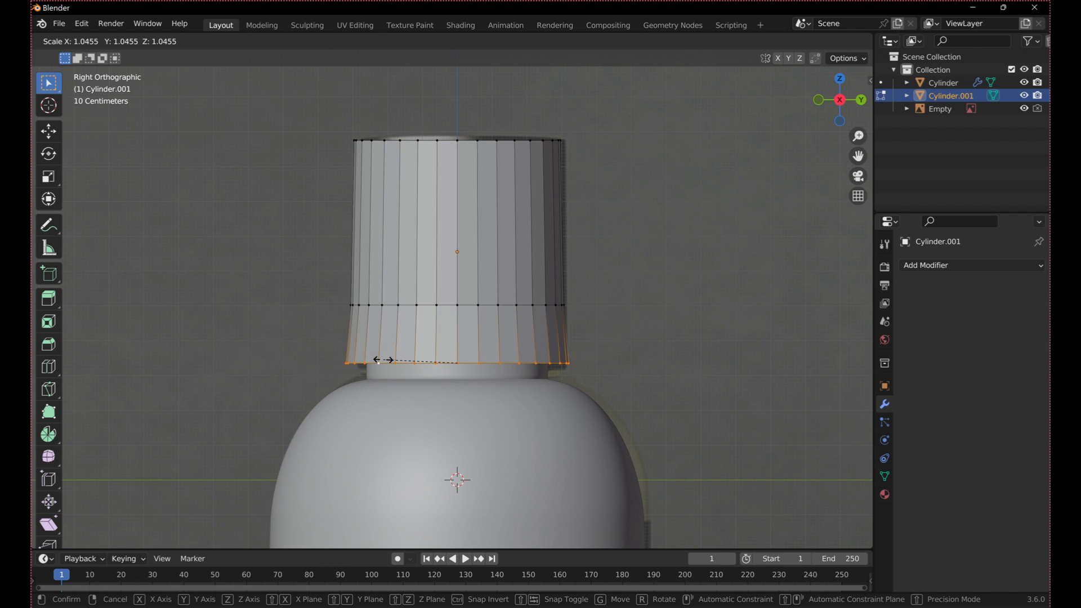
mouse_move(384, 359)
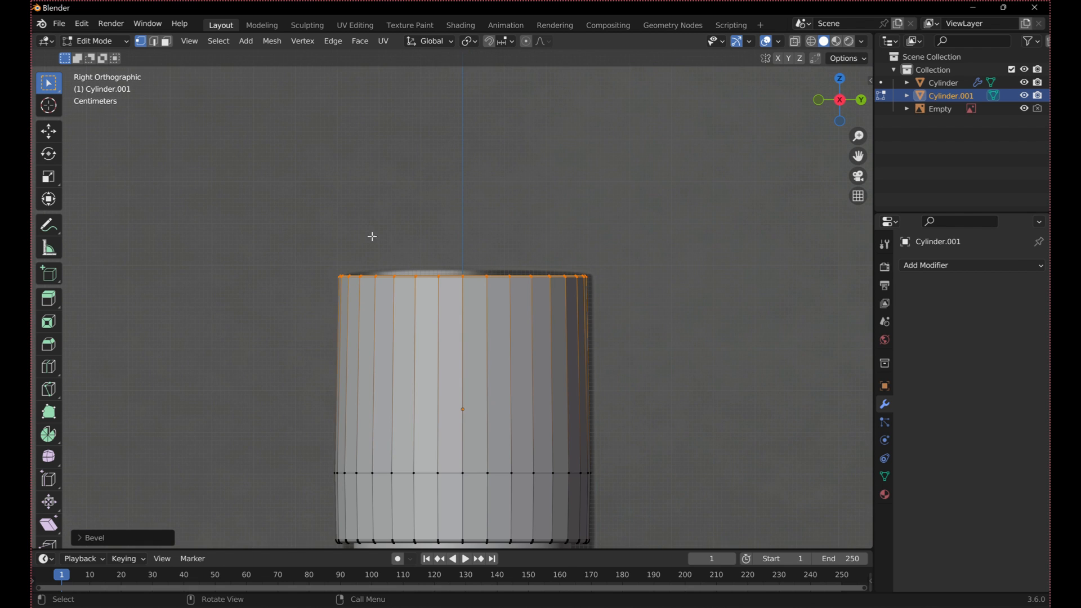
key(Tab)
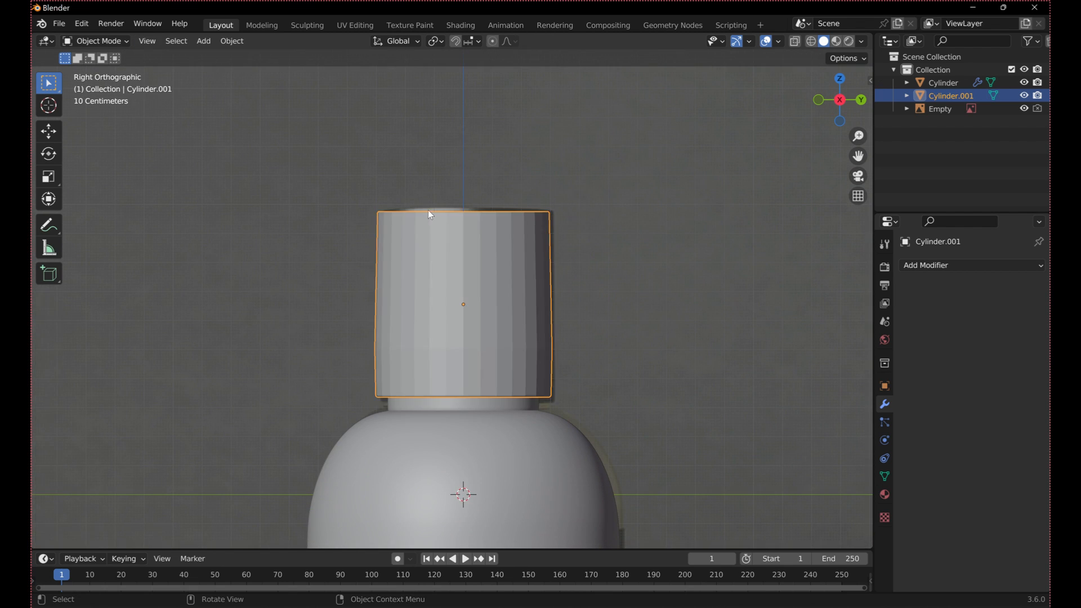
click(971, 265)
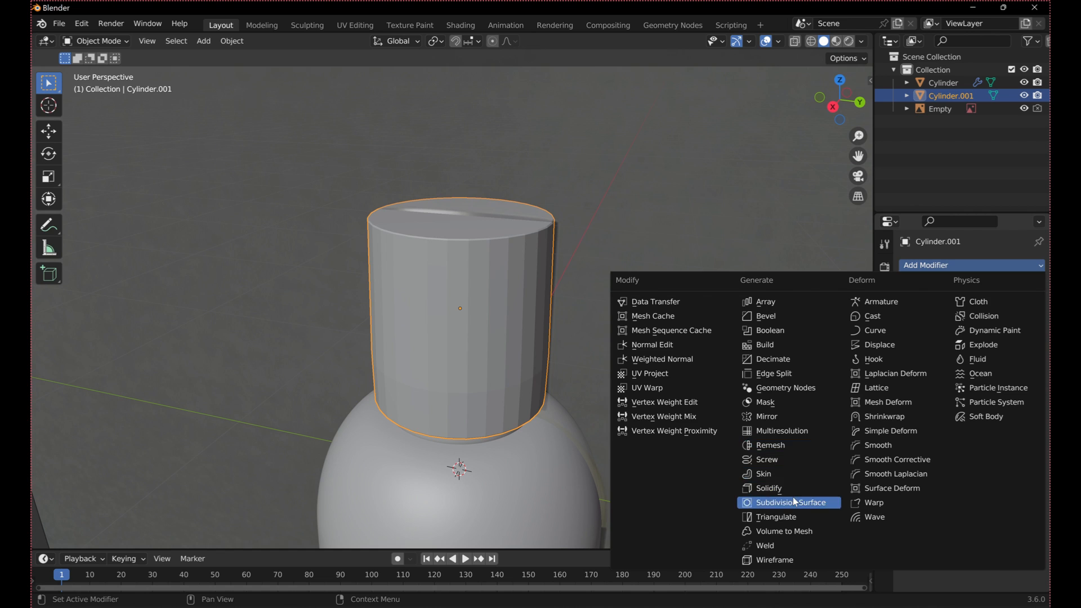
Give the lid level-2 Subdivision Surface smoothing, holding loops, and smooth shading.
click(786, 501)
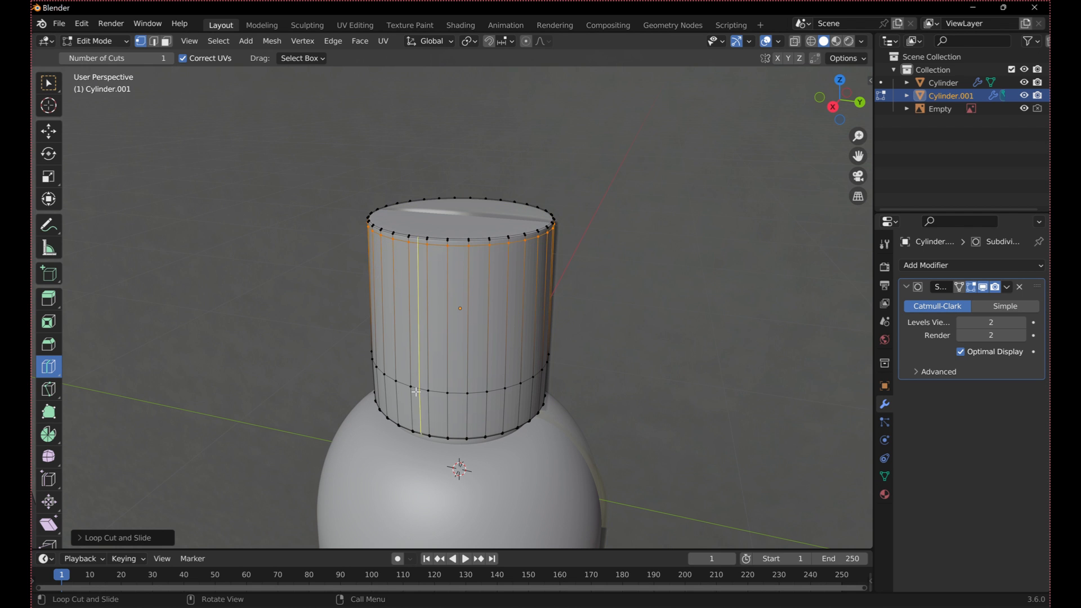
key(Tab)
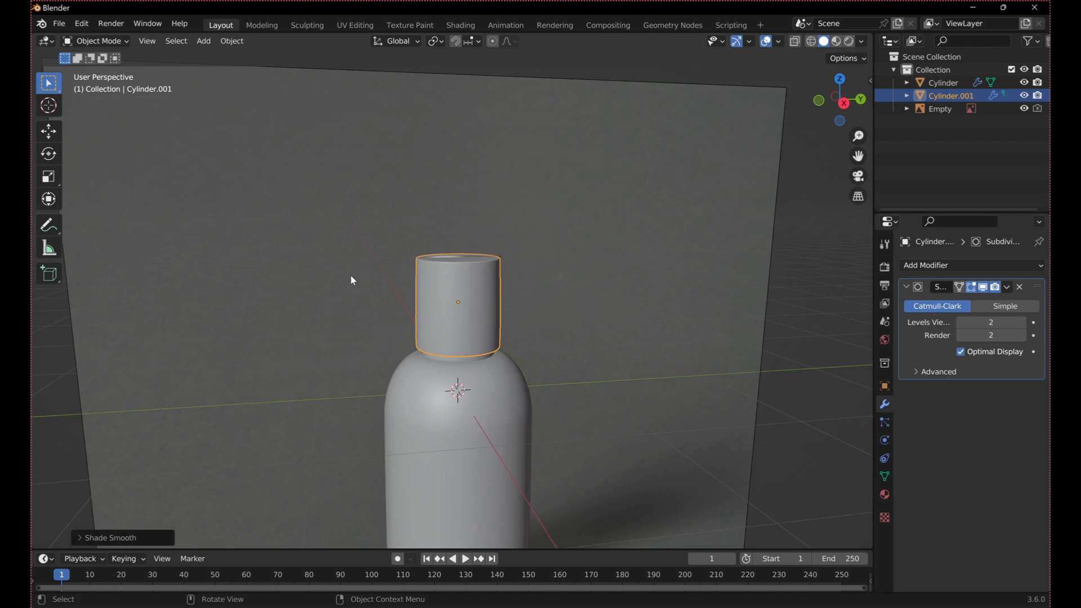
click(818, 100)
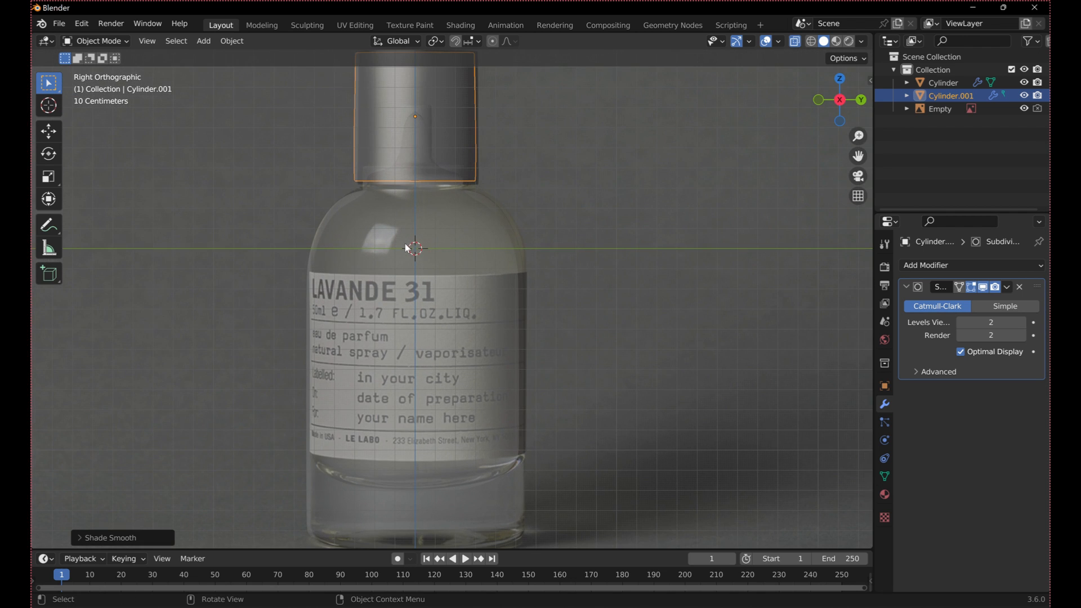
mouse_move(470, 312)
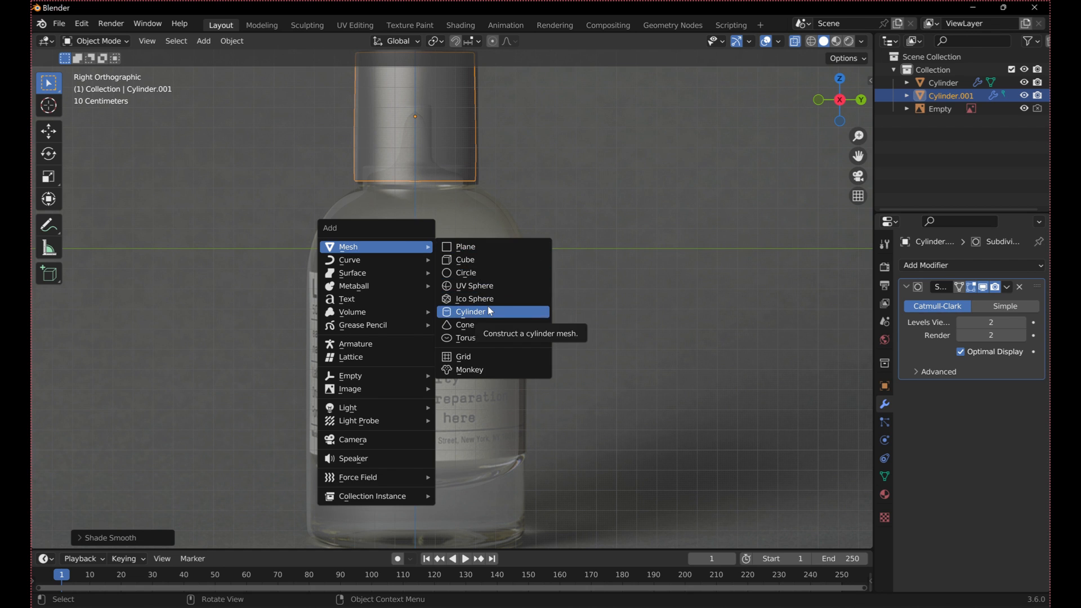
Add a small cylinder and stretch it along Z into a thin straw inside the bottle.
click(471, 312)
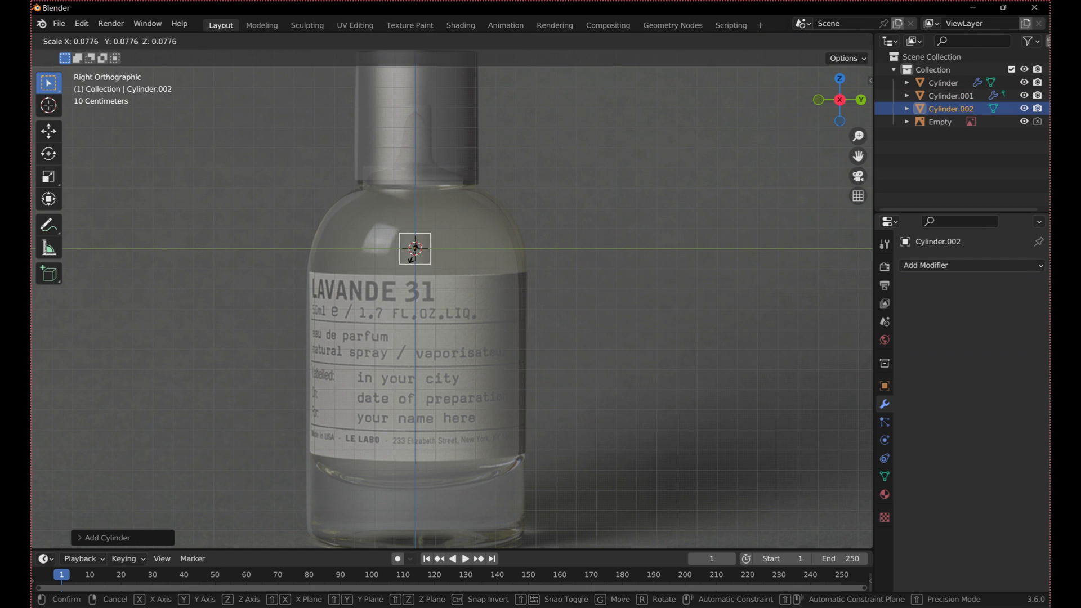
key(z)
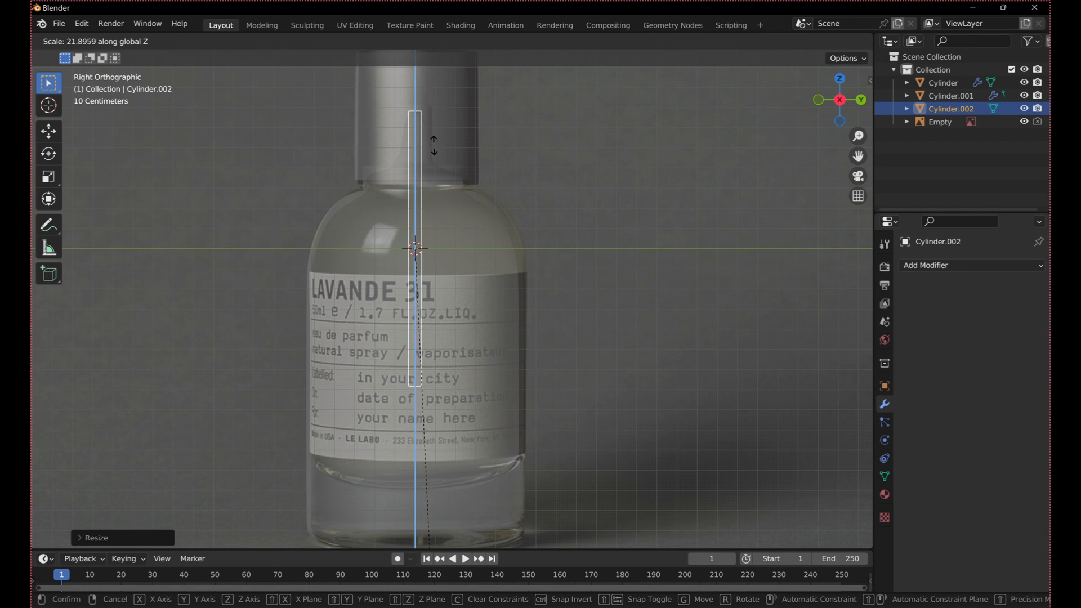
click(491, 223)
text(straw)
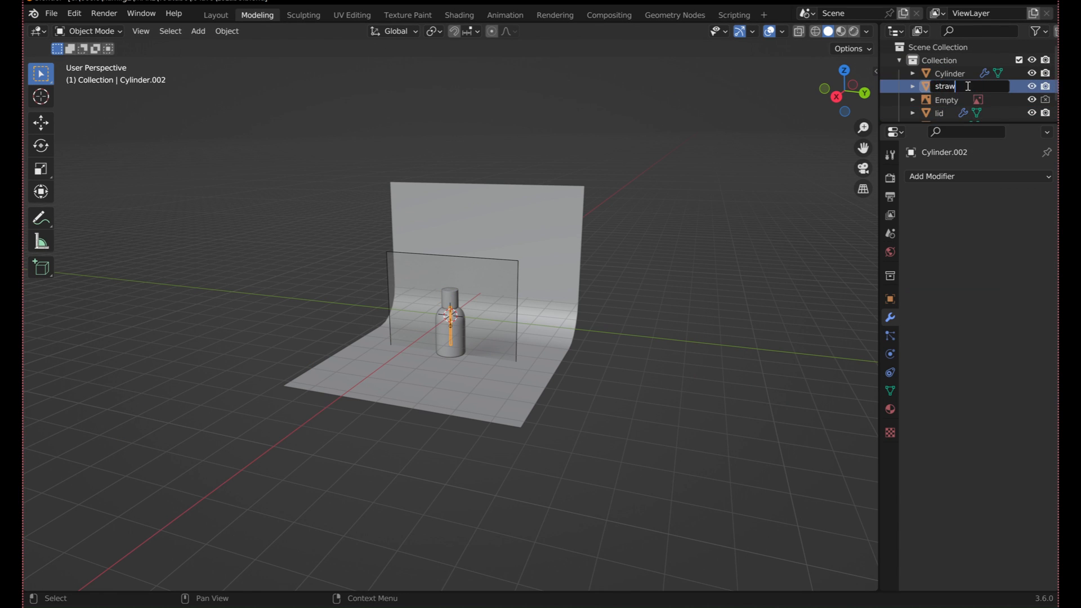
Finish renaming the objects in the Outliner, naming the last one 'straw'.
click(953, 95)
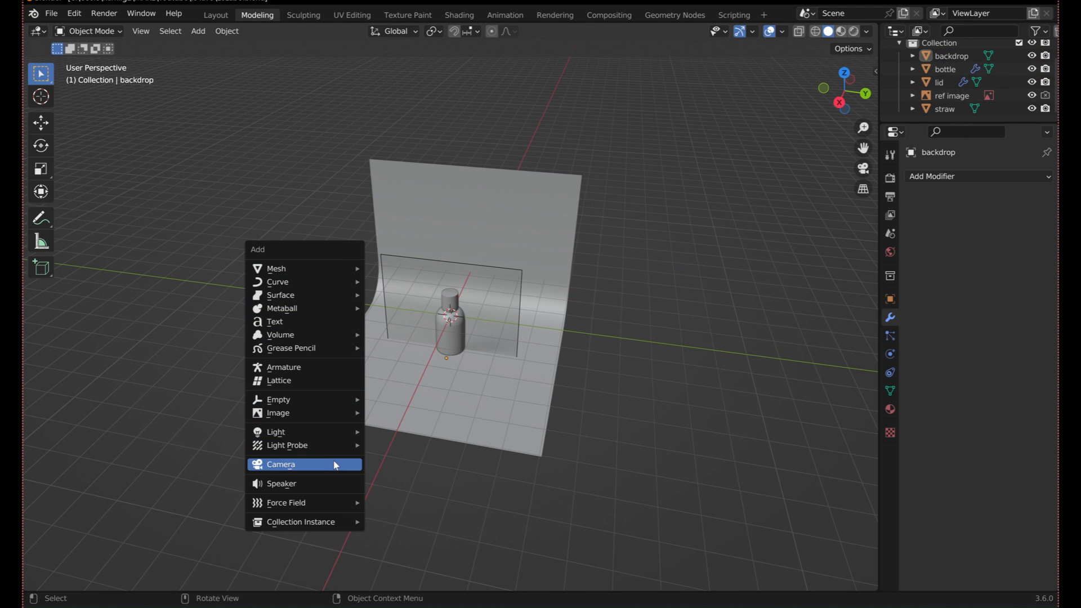
Add a camera to frame the bottle against the backdrop.
click(281, 464)
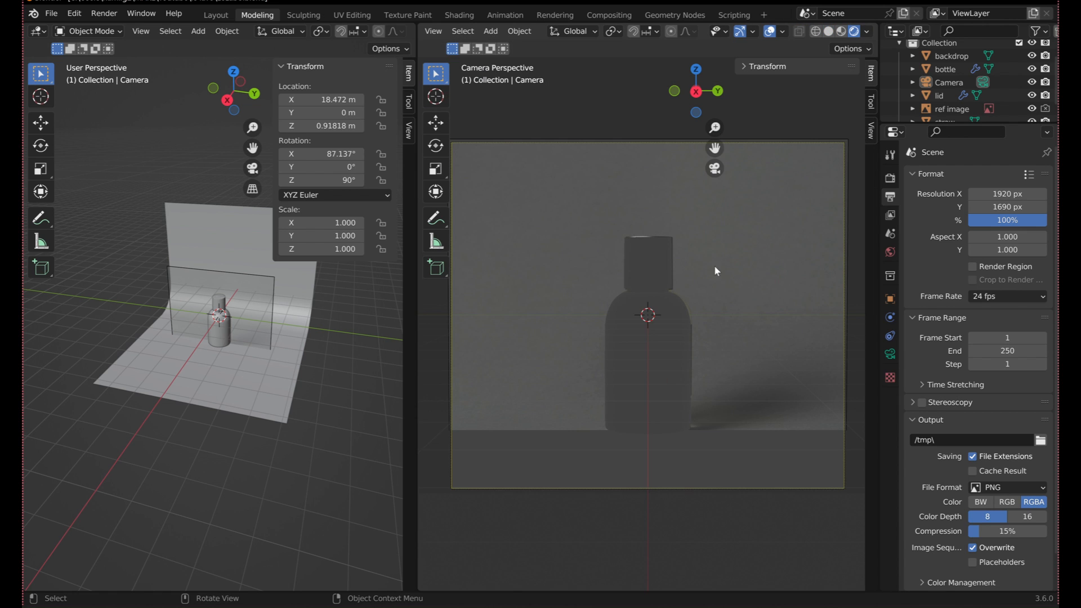
Set world light strength to 0 and add area lights around the bottle.
click(890, 252)
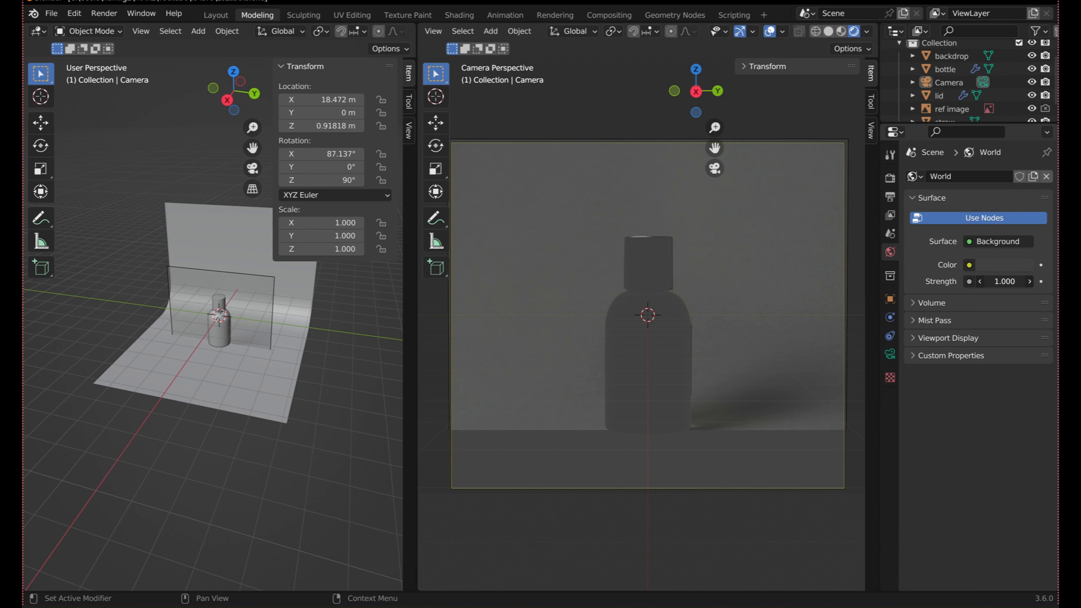
click(952, 56)
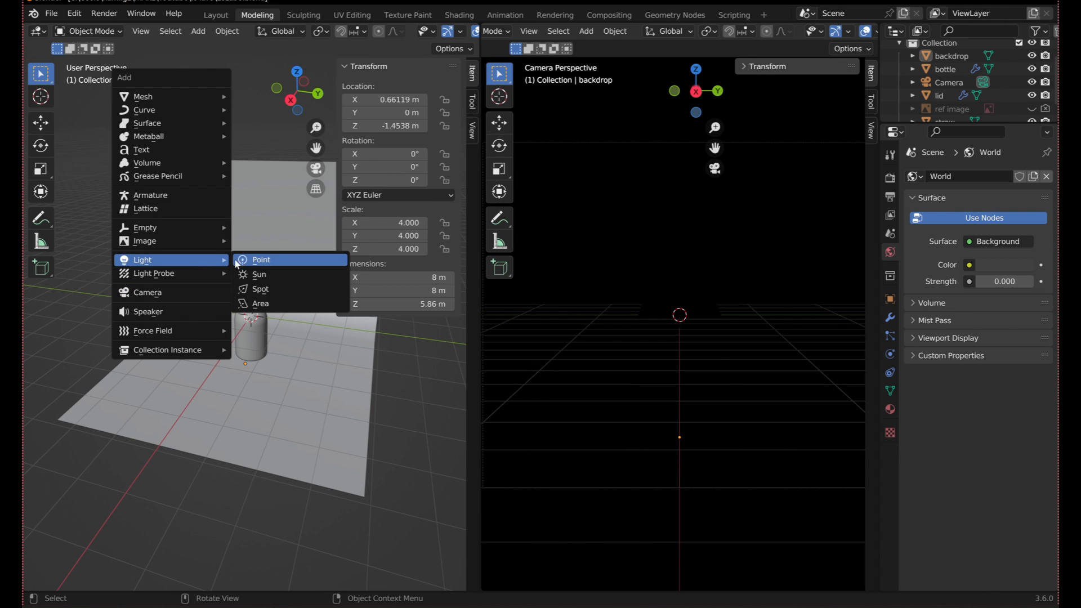
click(261, 303)
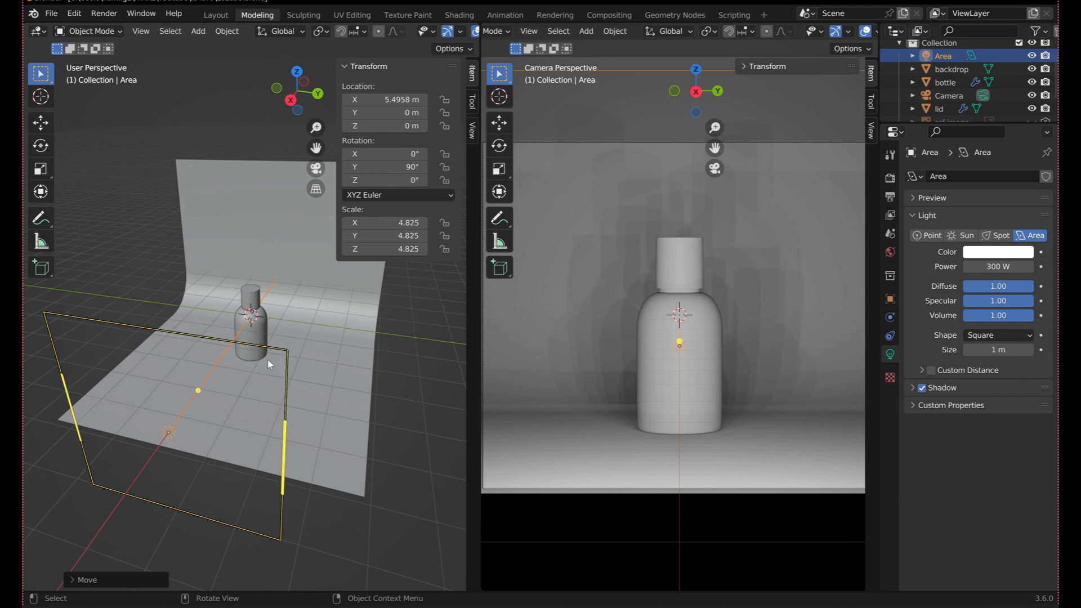
click(114, 382)
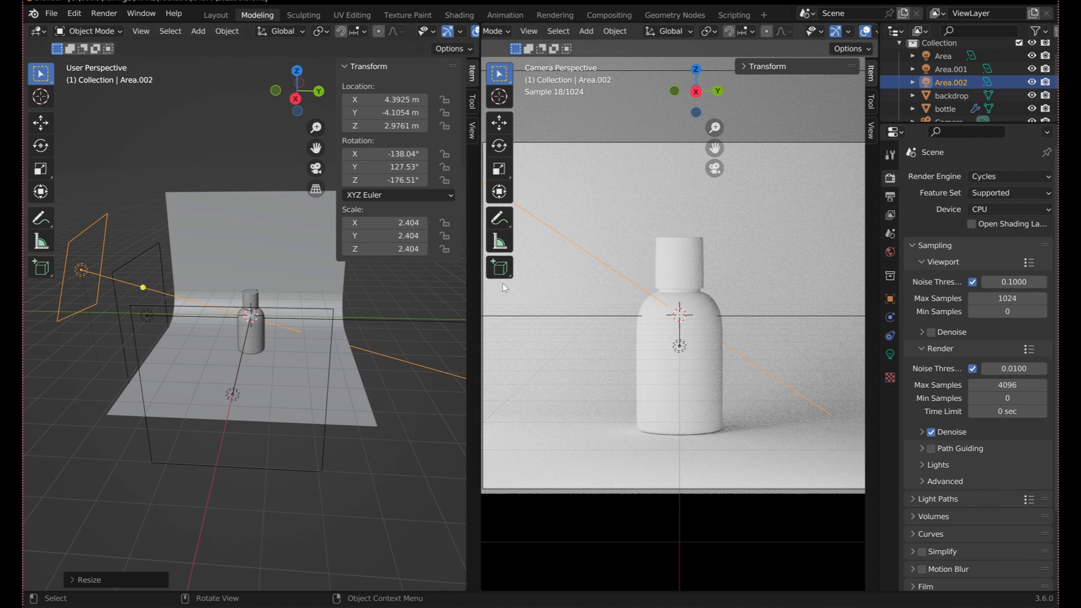
click(457, 13)
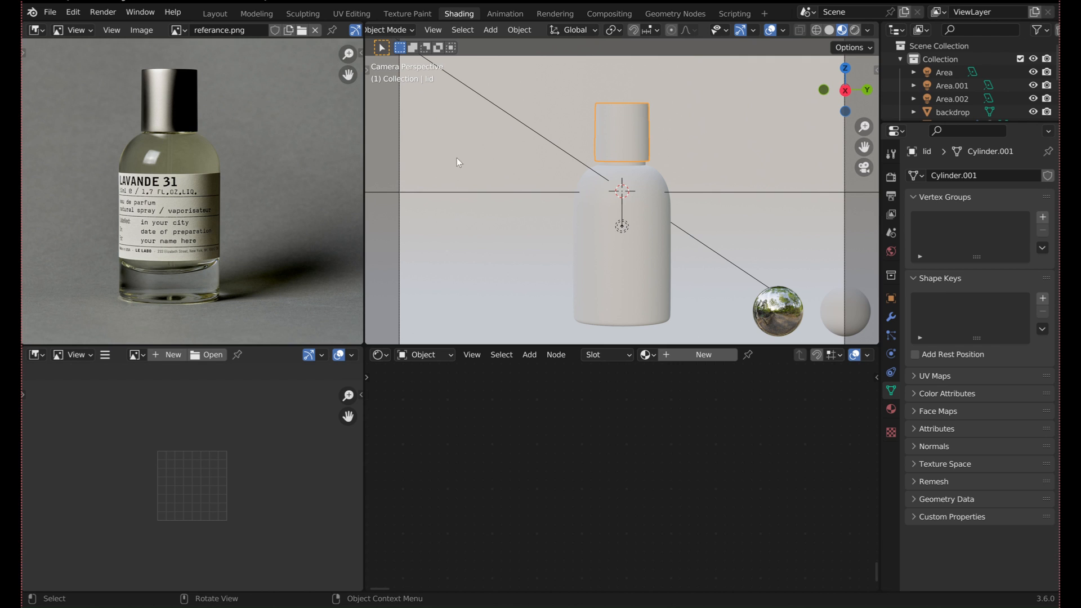
Check the bottle's zero-roughness glass in Rendered shading, then return to Material Preview for editing.
click(952, 112)
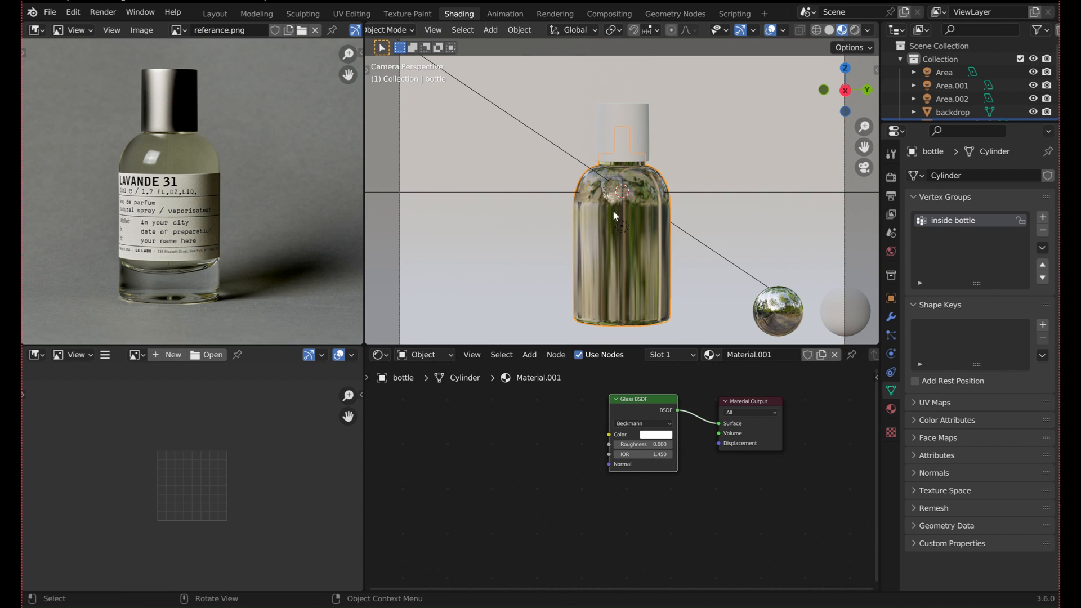
click(857, 30)
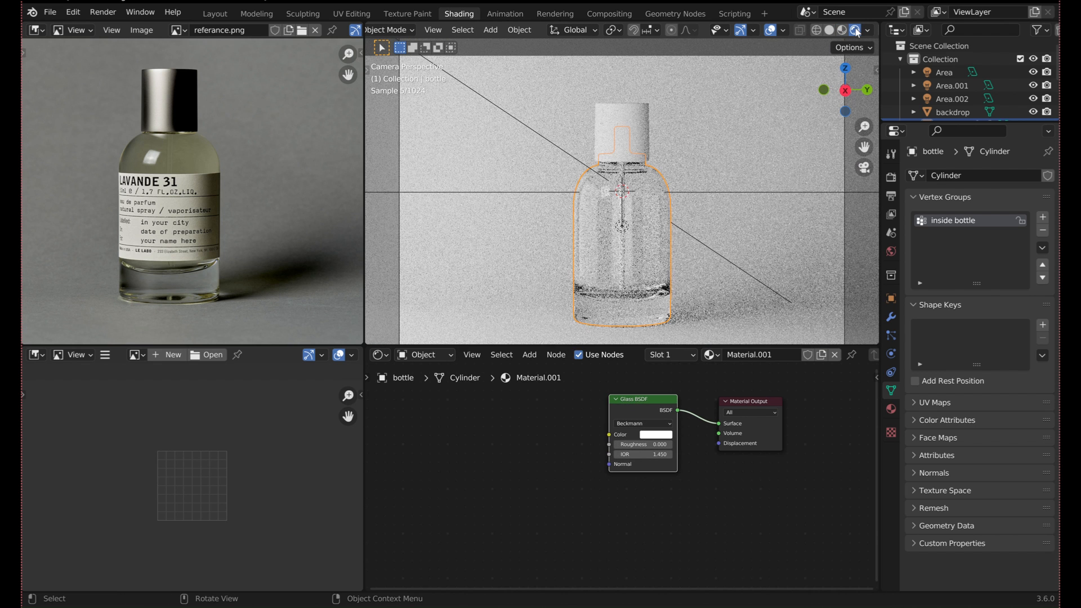
click(953, 112)
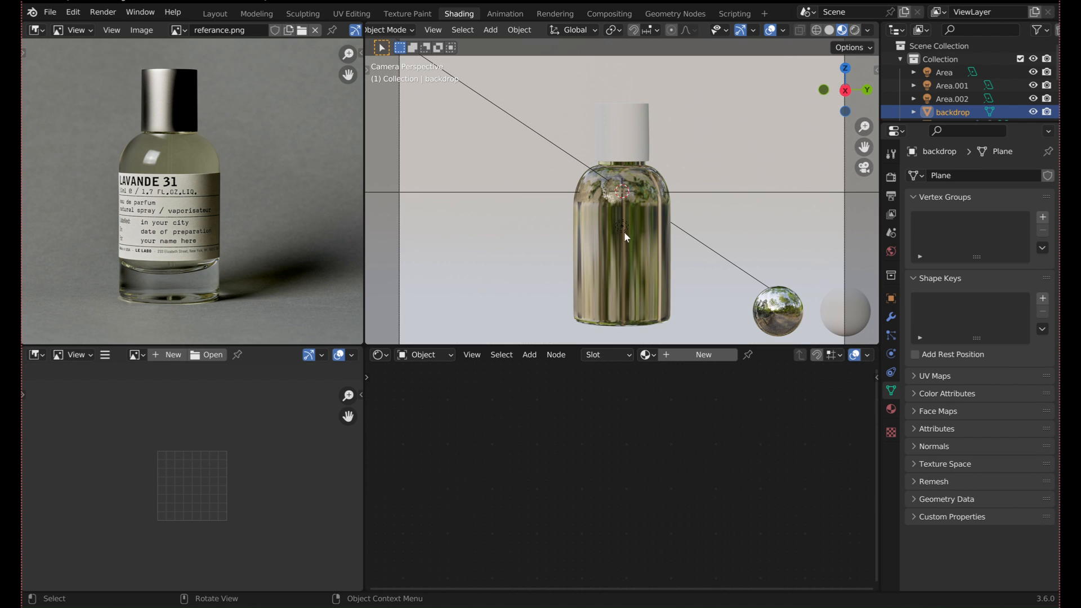
click(256, 13)
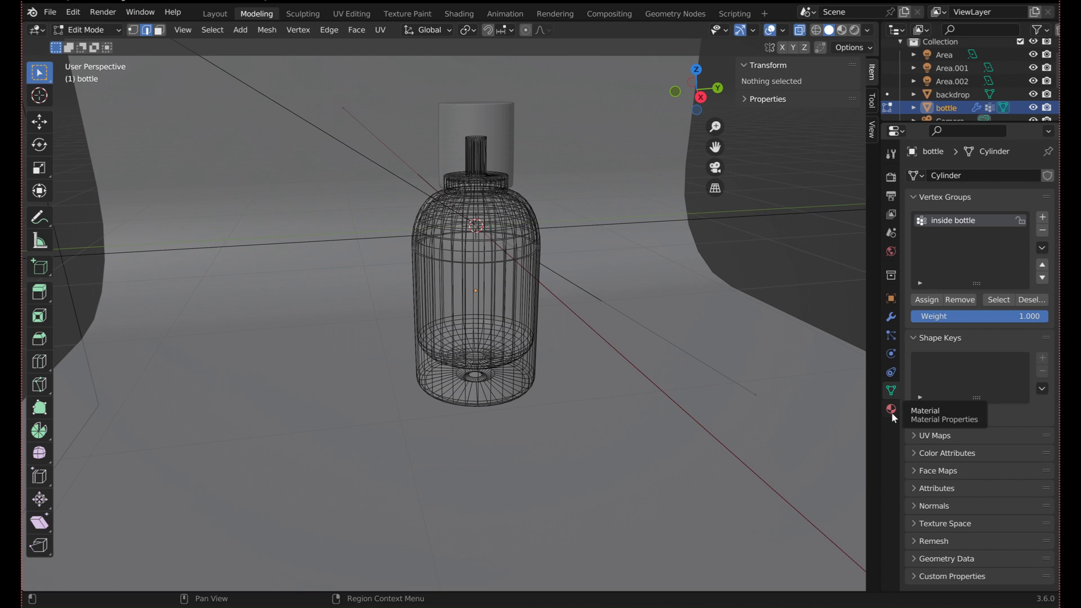
Add a new material in an empty slot and name it 'glass inside'.
click(891, 410)
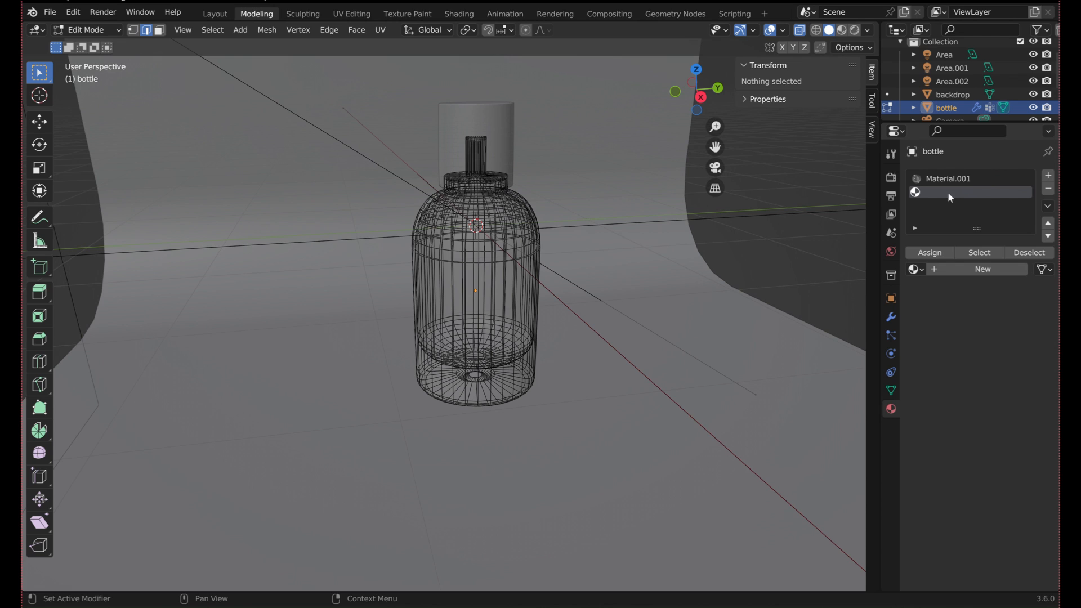
click(982, 269)
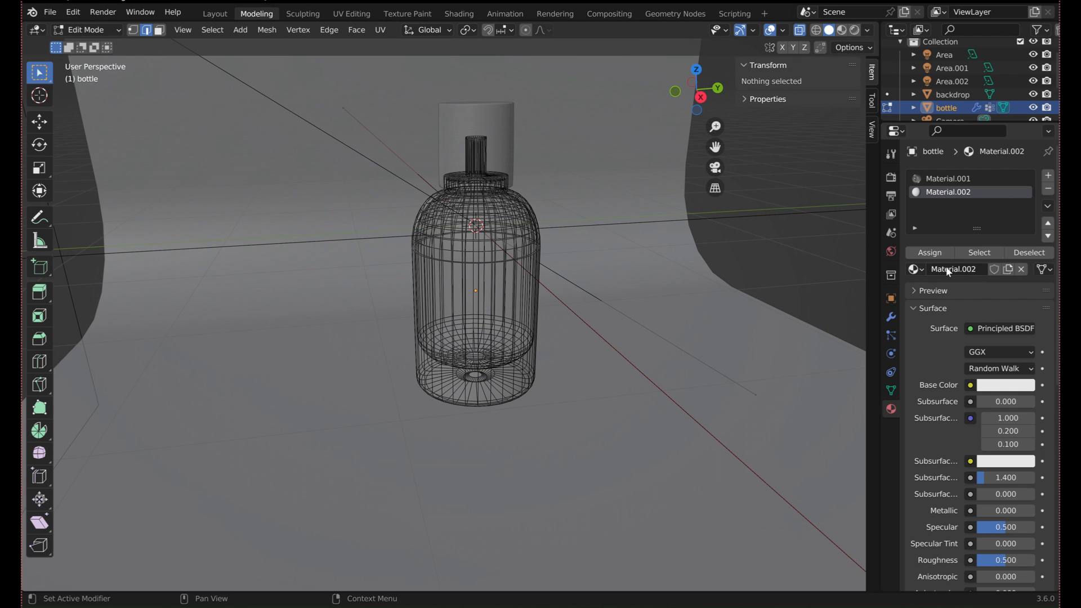
double_click(953, 269)
text(glass inside)
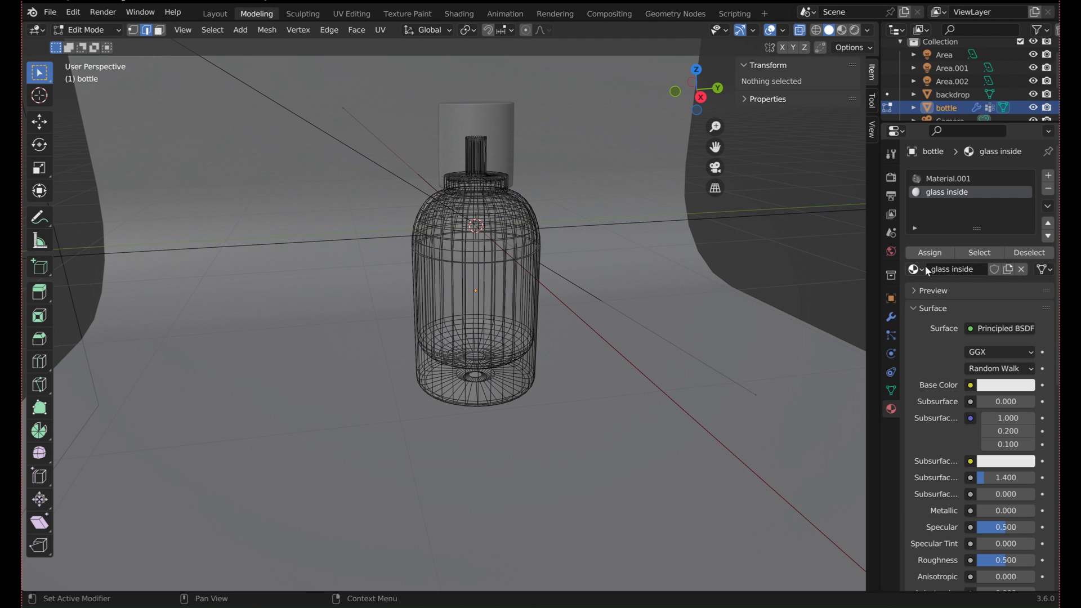
click(965, 178)
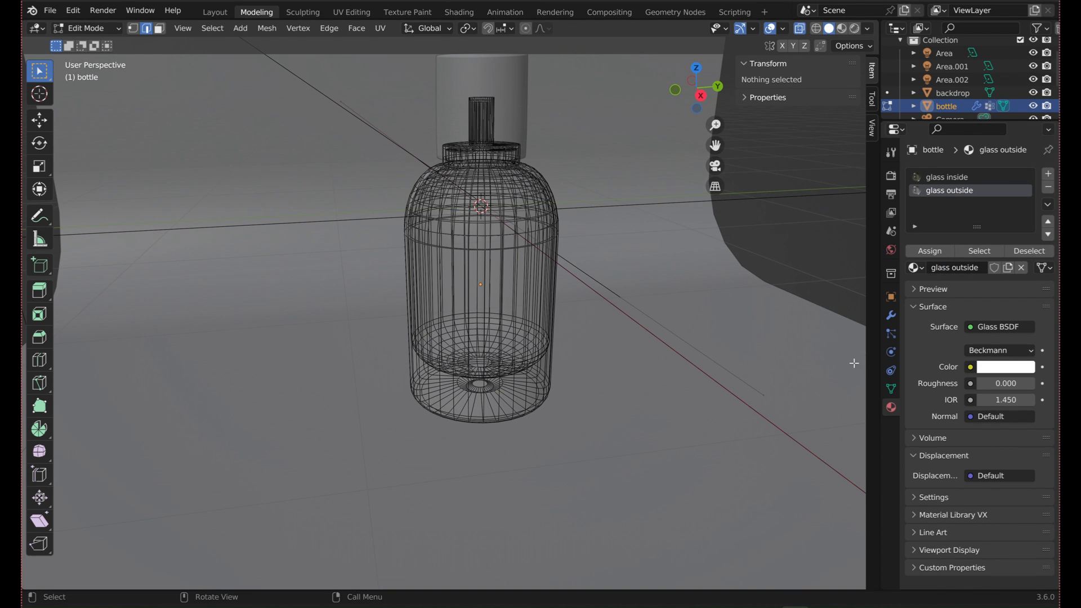
mouse_move(891, 392)
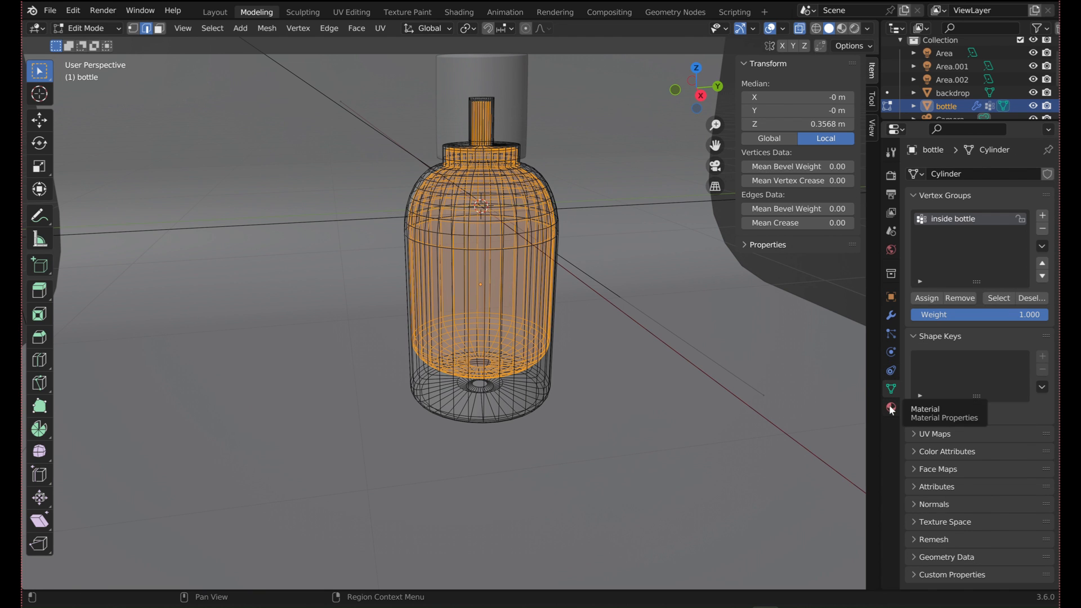
Select the bottle's outer shell and assign it the 'glass outside' material.
click(890, 406)
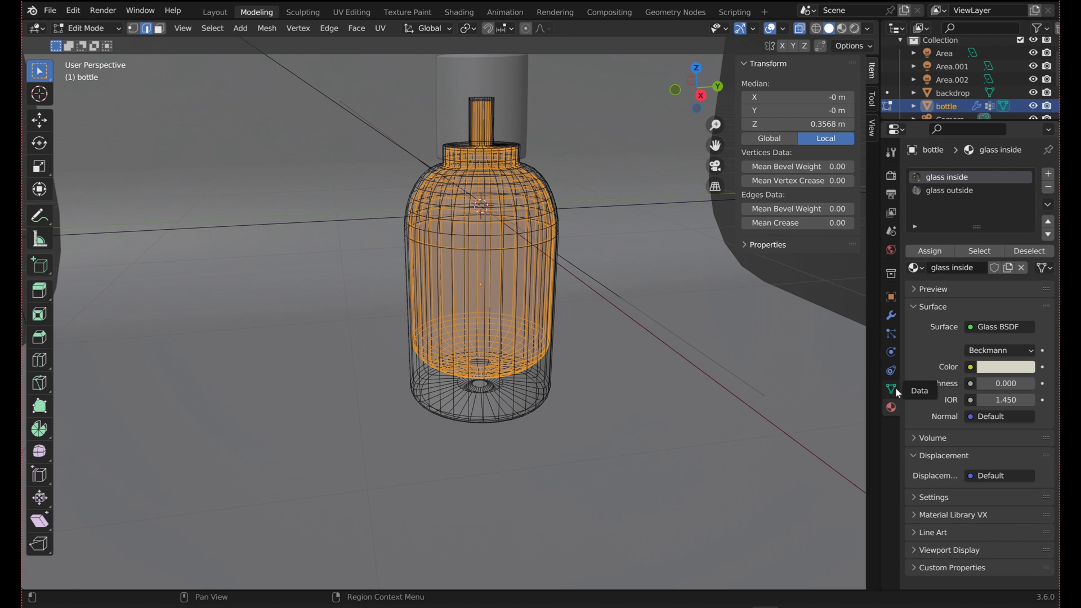
click(890, 388)
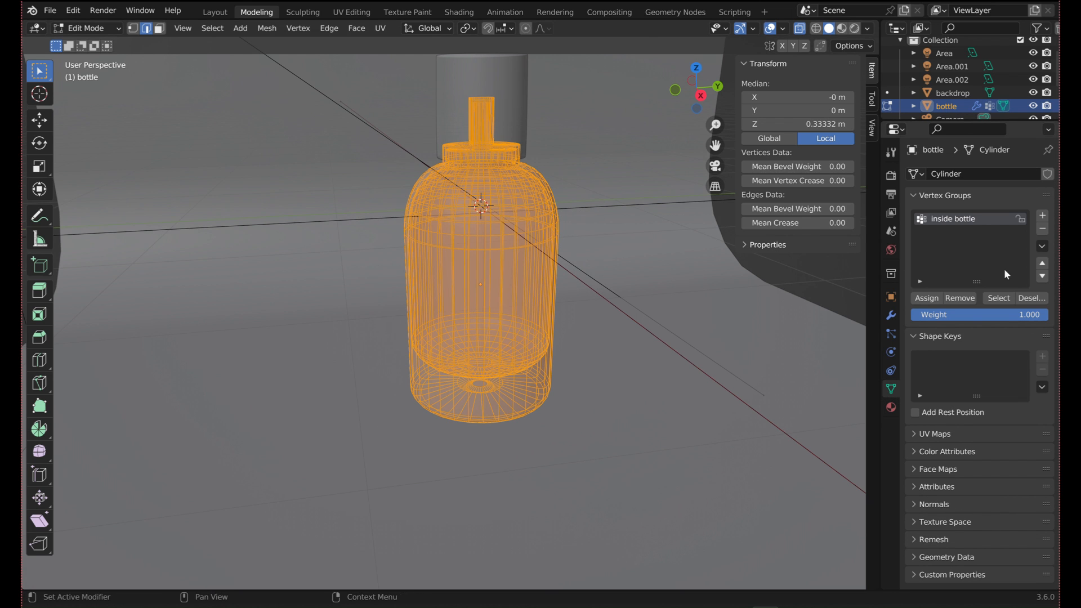
click(890, 408)
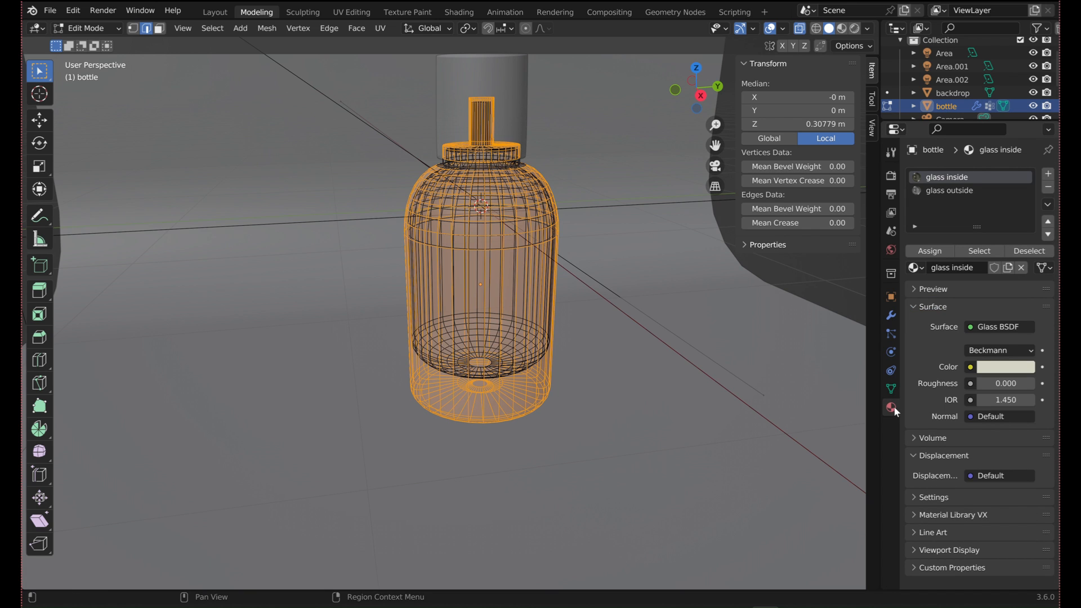
click(951, 190)
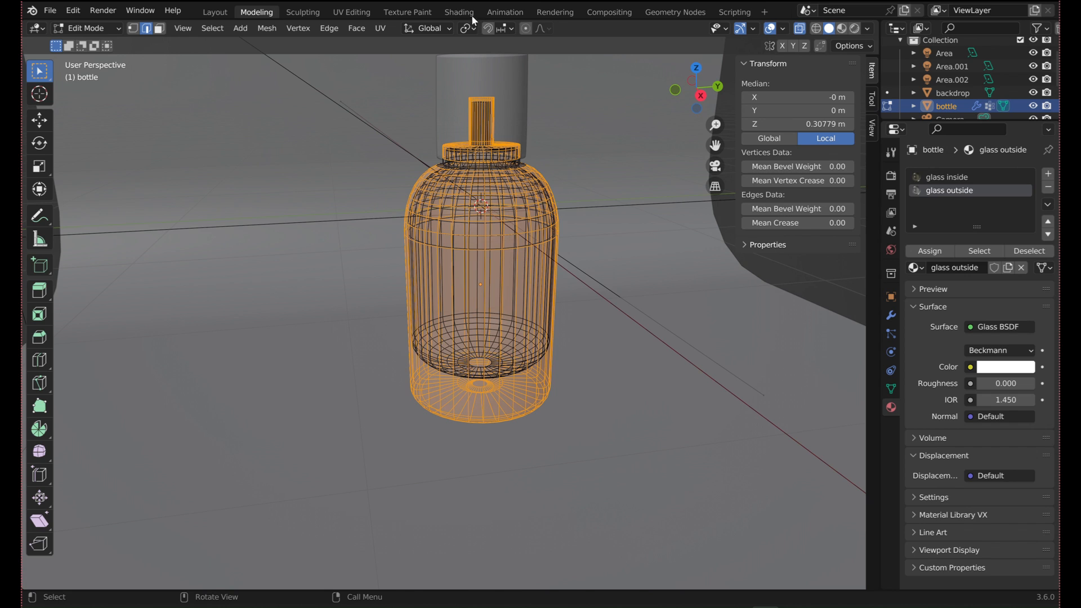
click(458, 12)
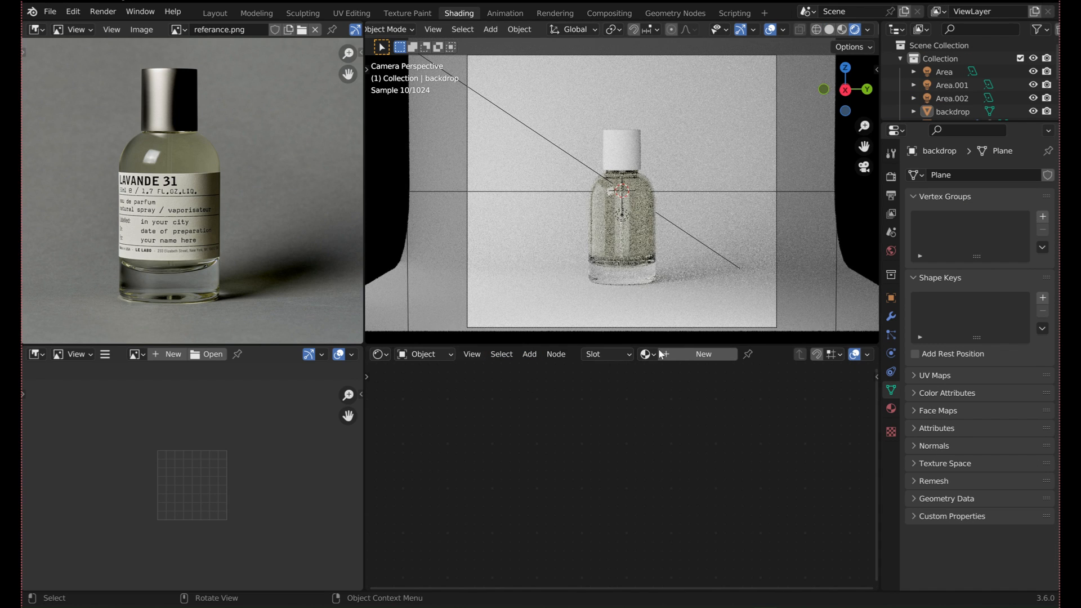
Eyedrop the liquid colour from the reference photo into the glass inside Color.
click(619, 228)
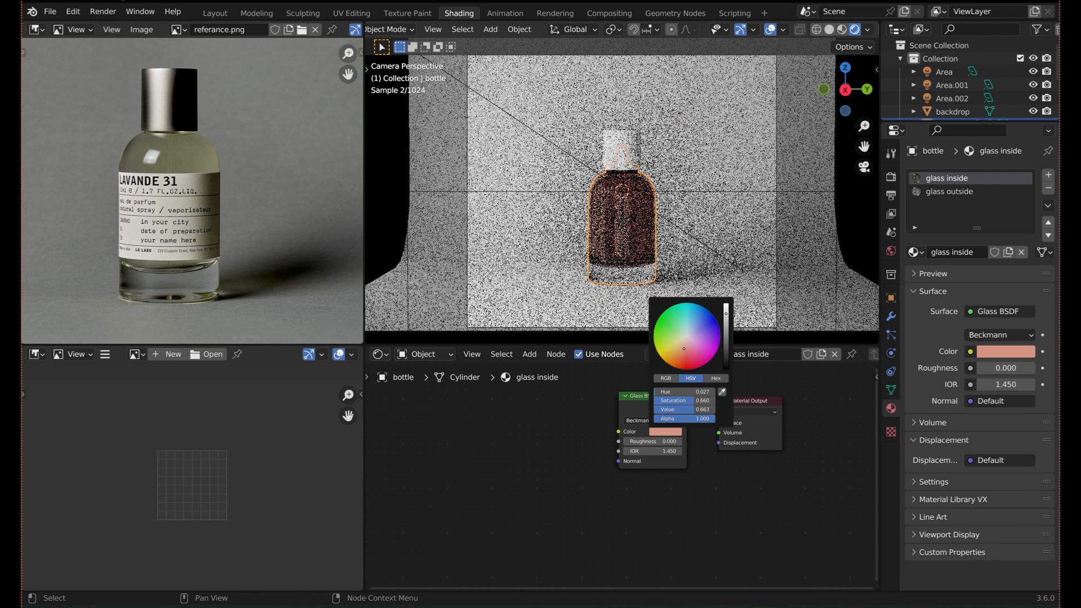
click(642, 253)
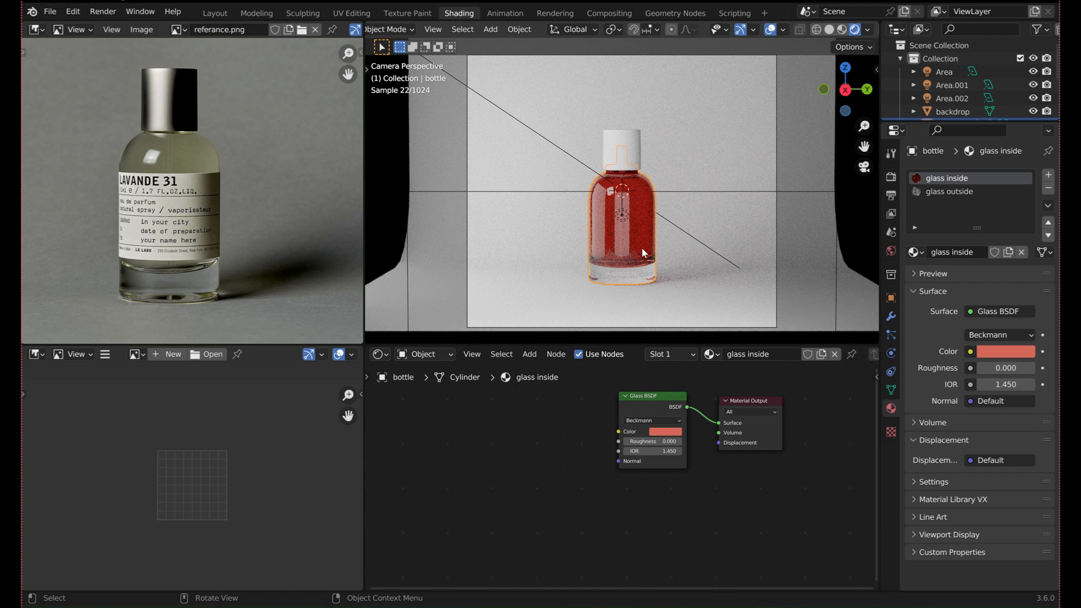
click(667, 430)
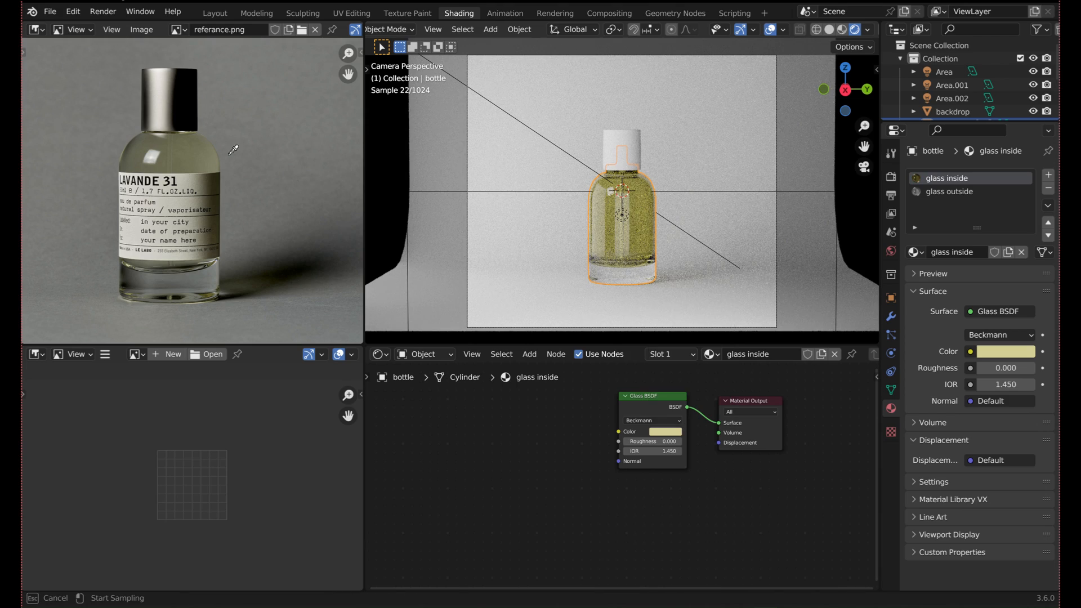
click(662, 431)
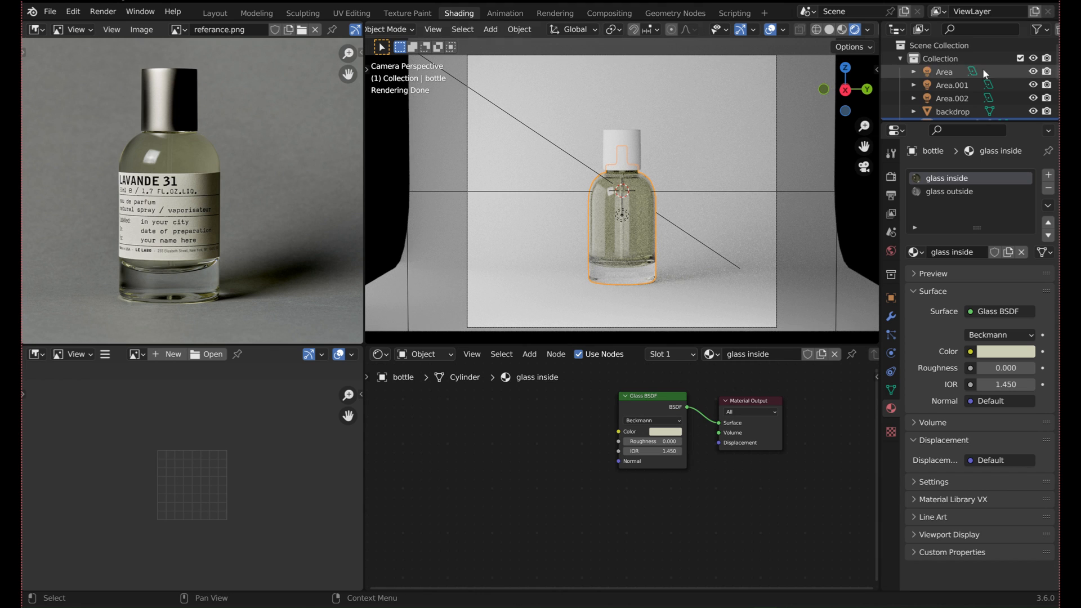
scroll(down, 3)
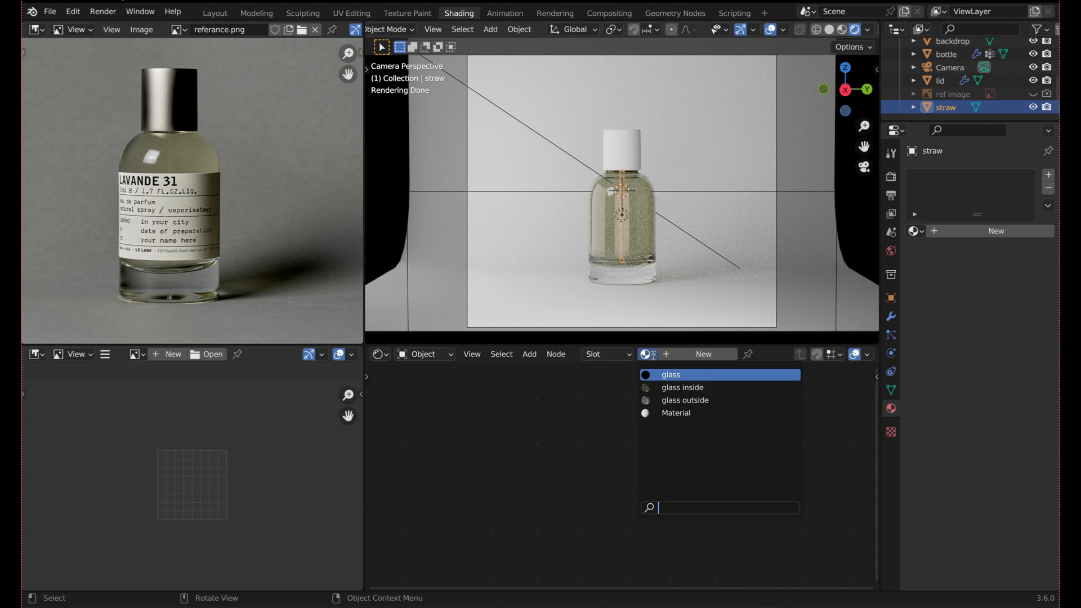
Apply the existing 'glass' material to the straw.
click(682, 387)
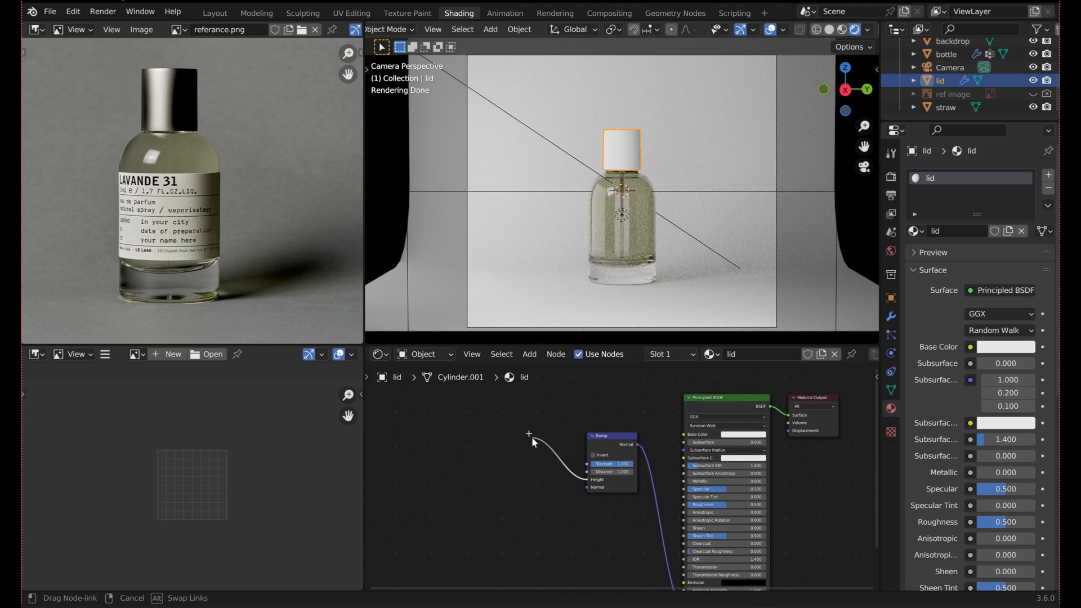
Add Noise Texture, Mapping and Texture Coordinate nodes feeding the lid material's bump.
text(noise)
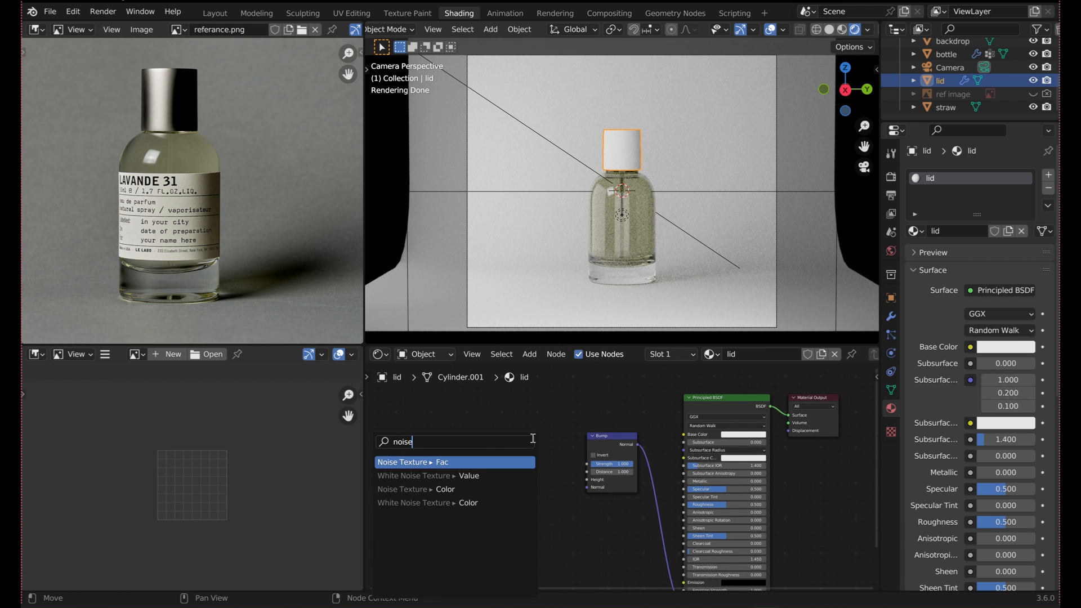
click(414, 461)
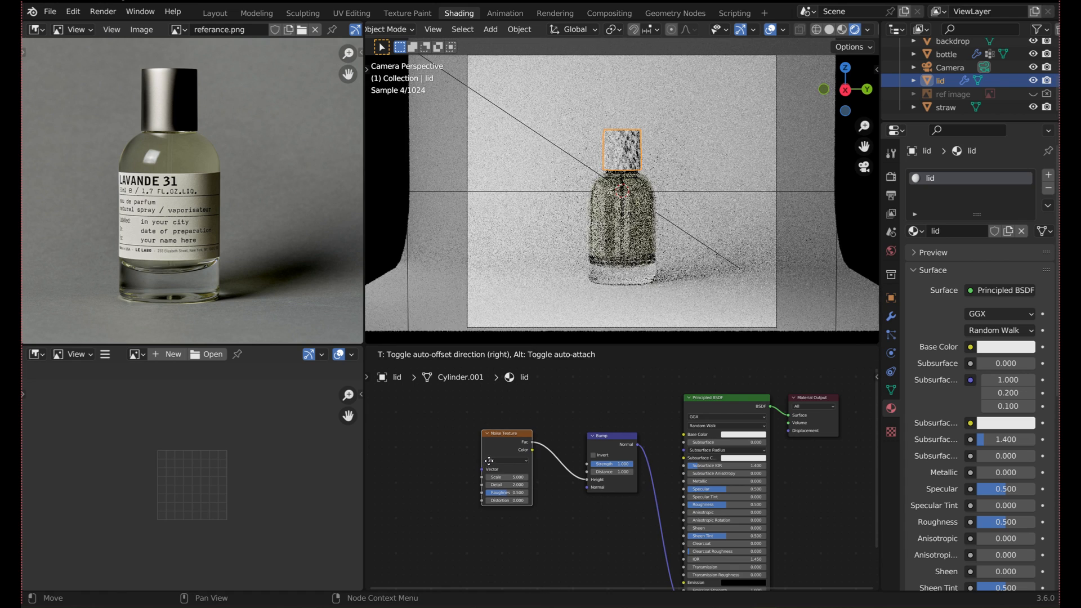
text(mapp)
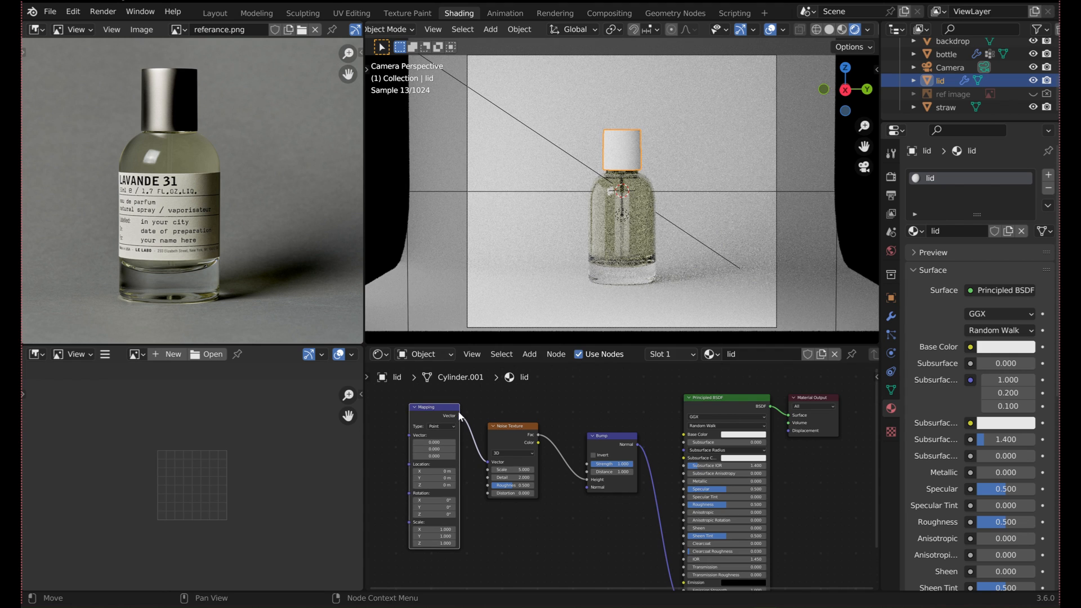
text(texture coor)
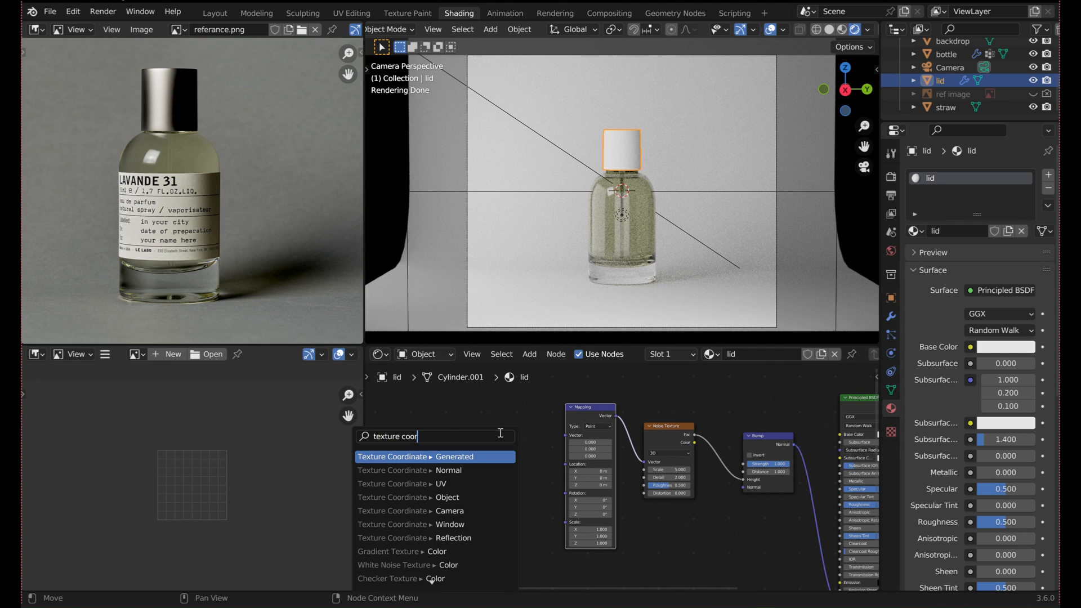
click(455, 456)
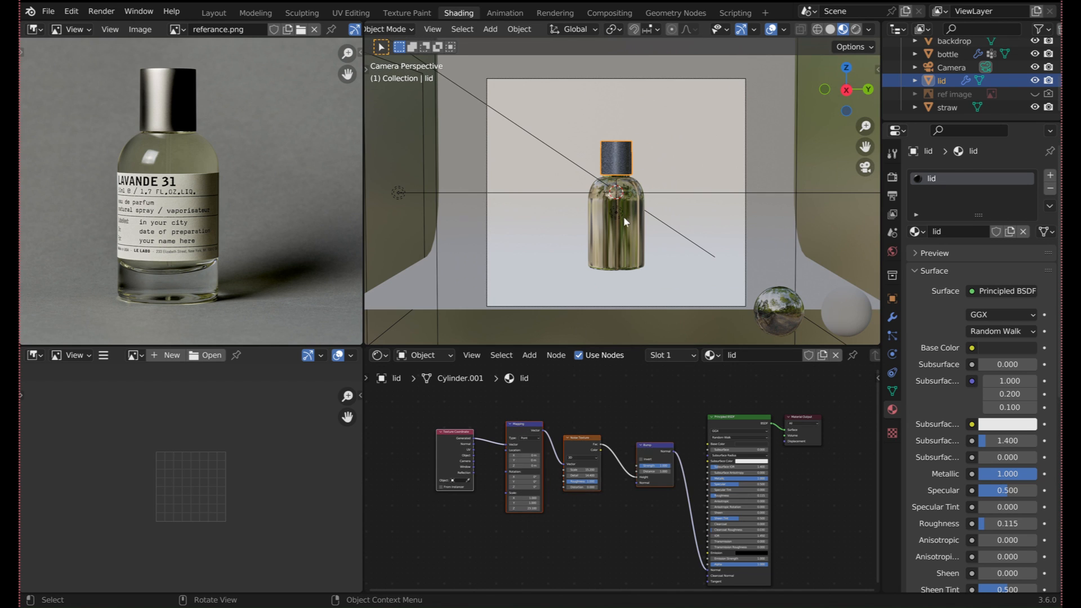
Select the backdrop to edit its paper material.
click(954, 41)
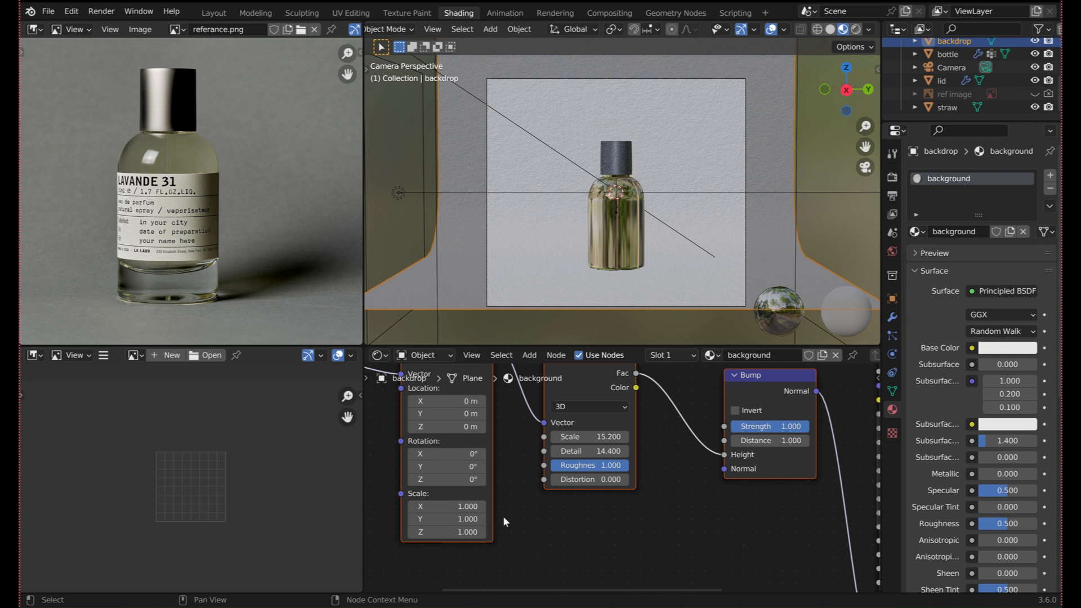
mouse_move(541, 406)
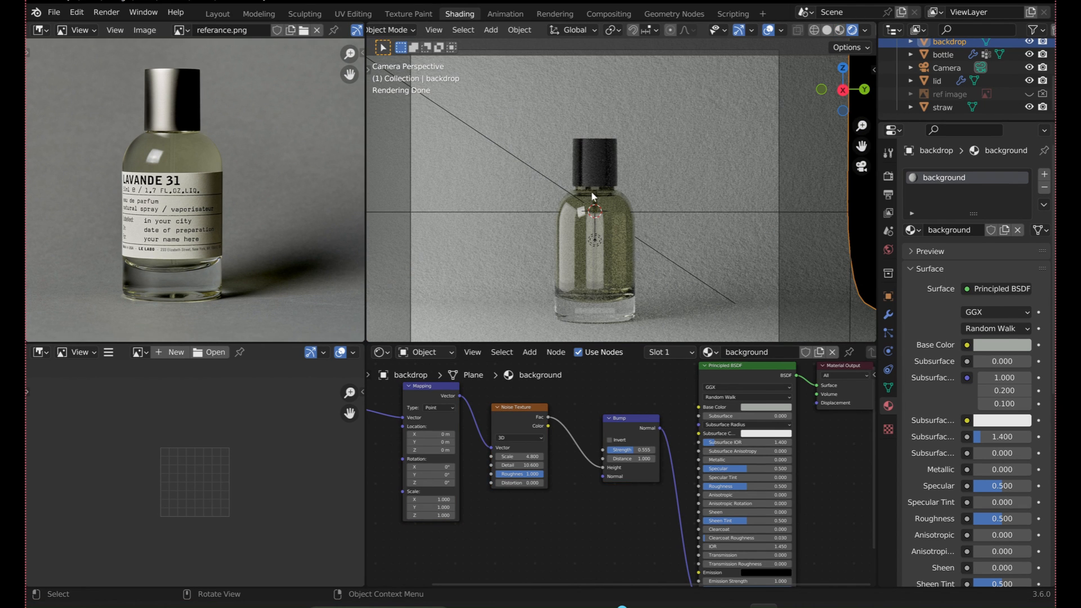
Switch the reference-image panel to a 3D Viewport and select the Area light.
click(37, 30)
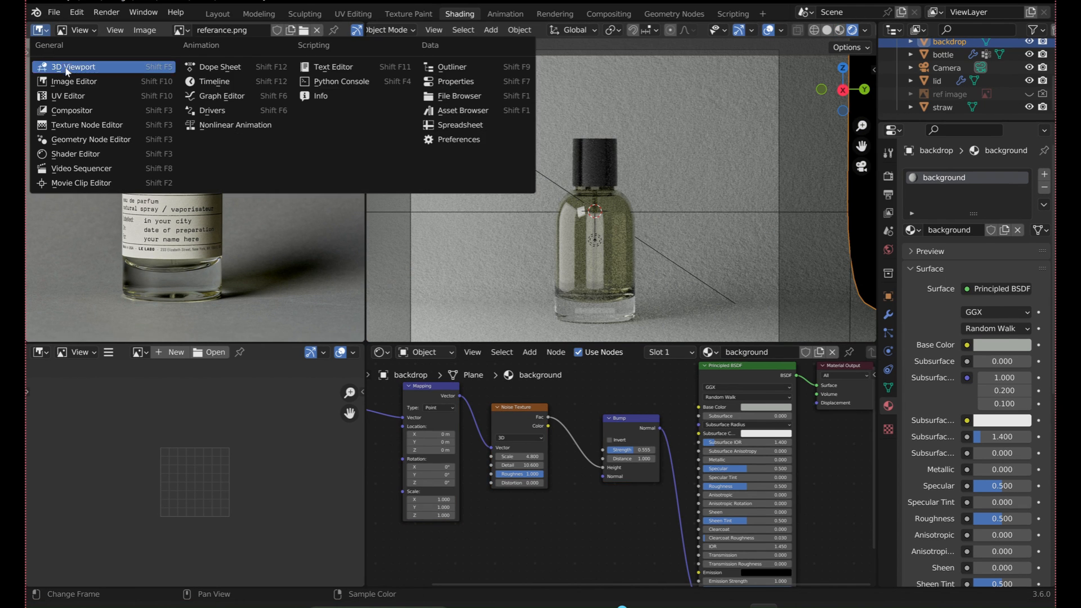
click(74, 67)
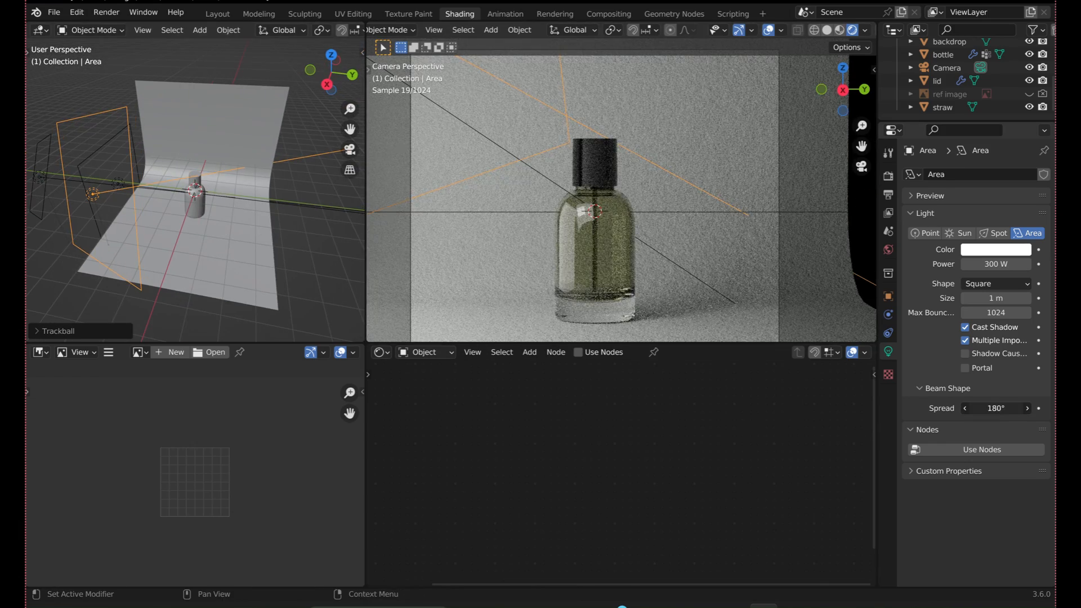
click(257, 13)
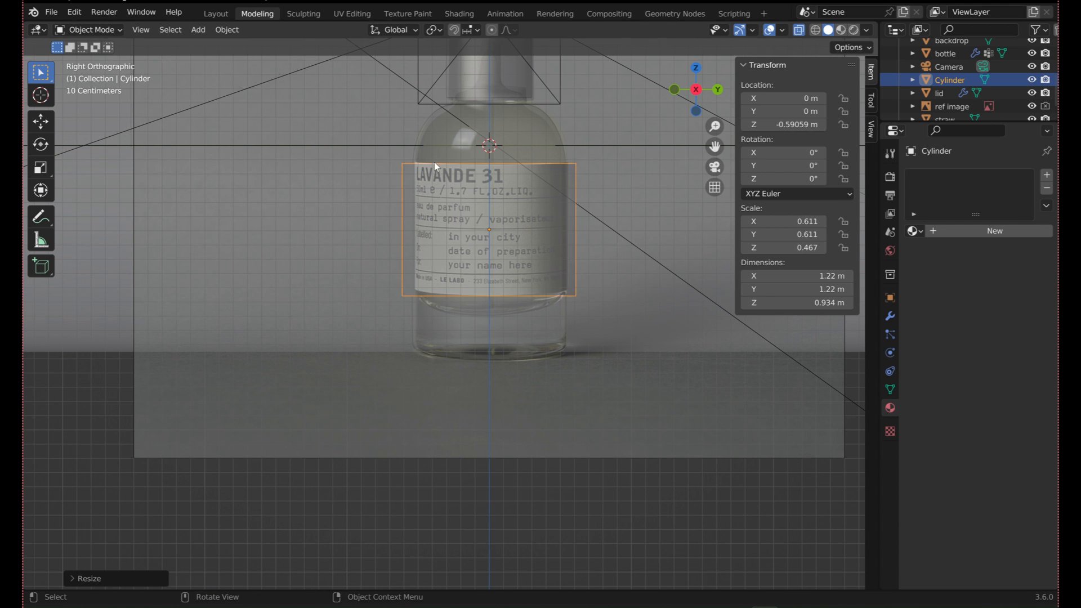
Delete the cylinder's end caps in Edit Mode, then return to the Shading layout.
key(Tab)
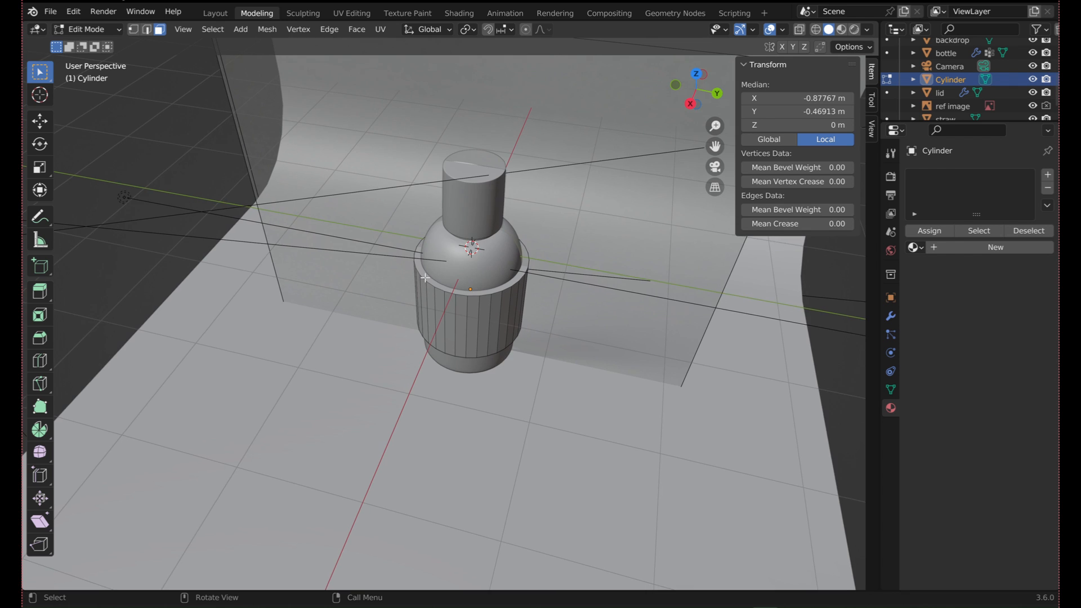
key(x)
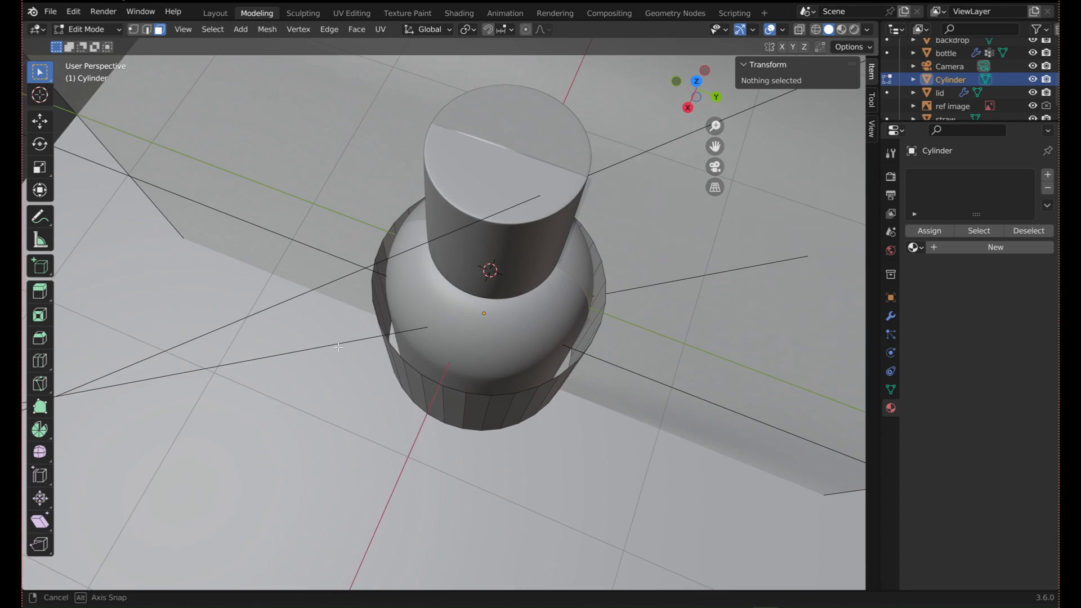
click(458, 14)
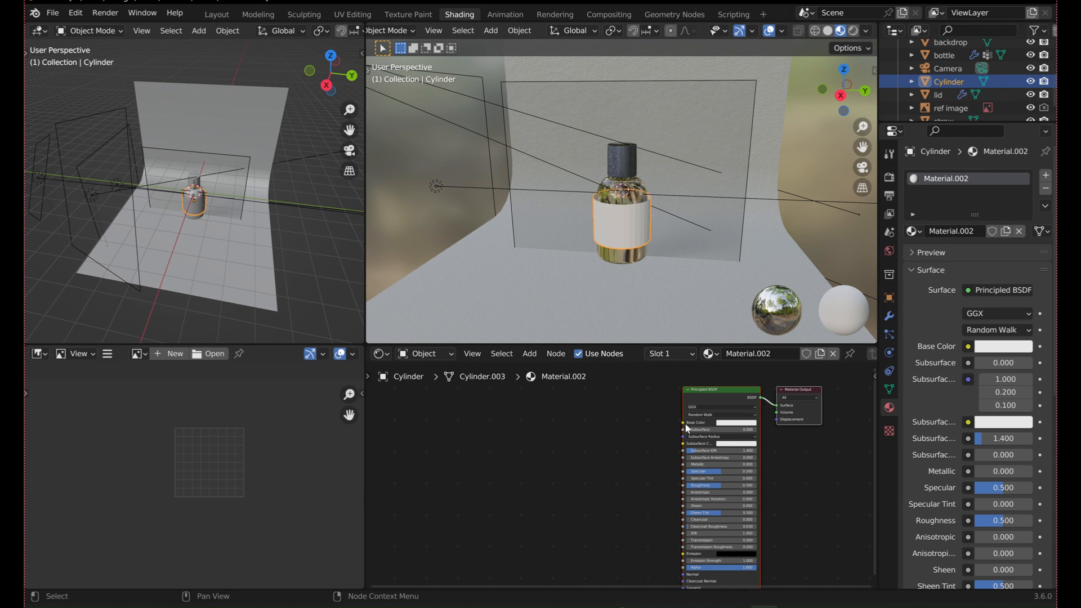
Add an Image Texture with label.png to the band's material and fit its UVs.
text(image)
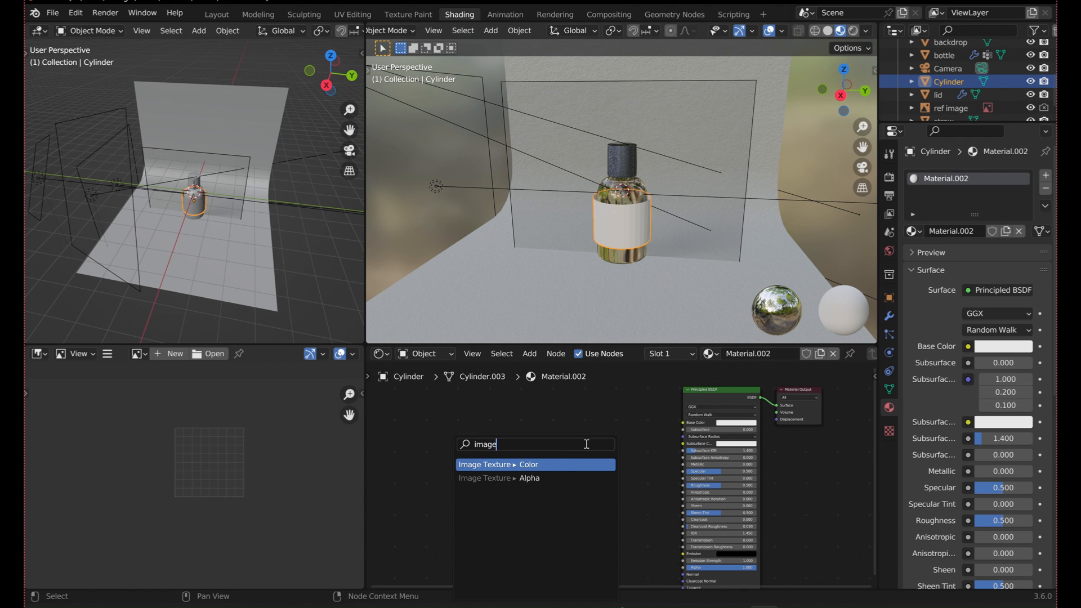
click(498, 464)
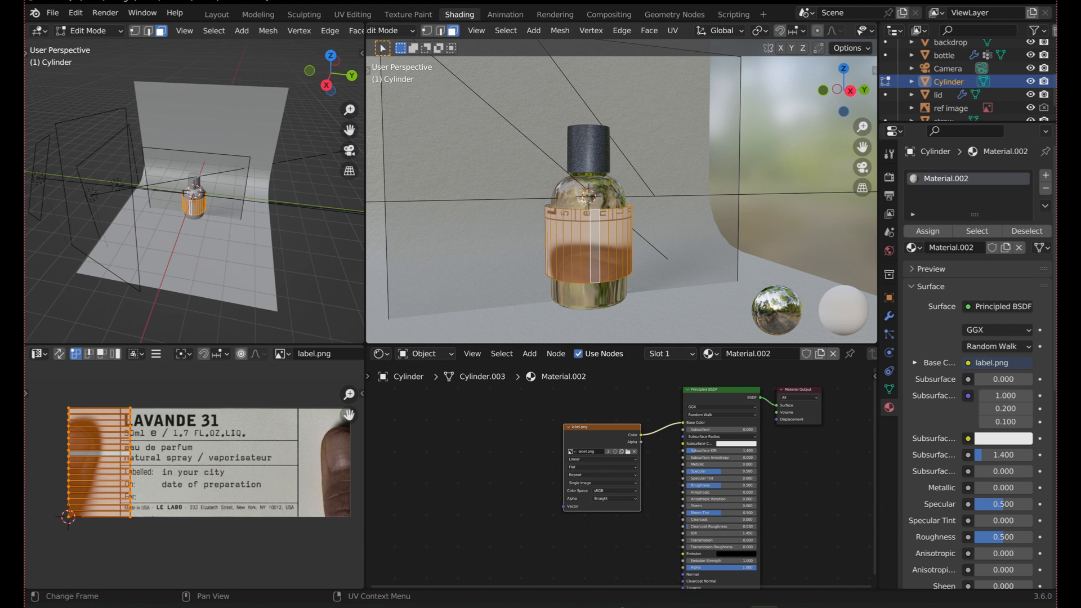
key(r)
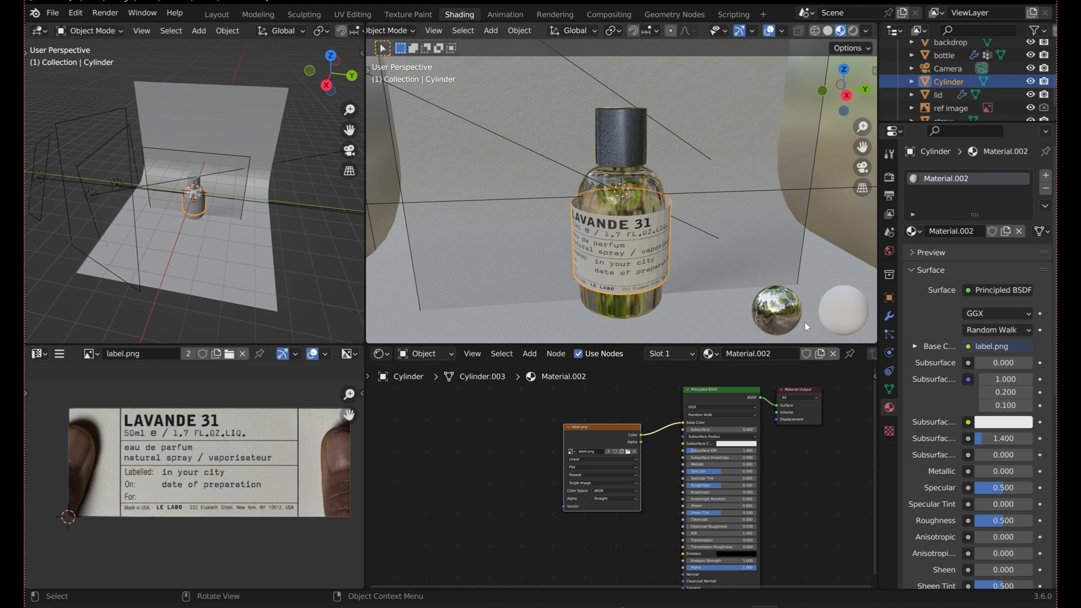
Add a Shrinkwrap modifier to the band targeting the bottle with 0.02 m offset.
click(973, 175)
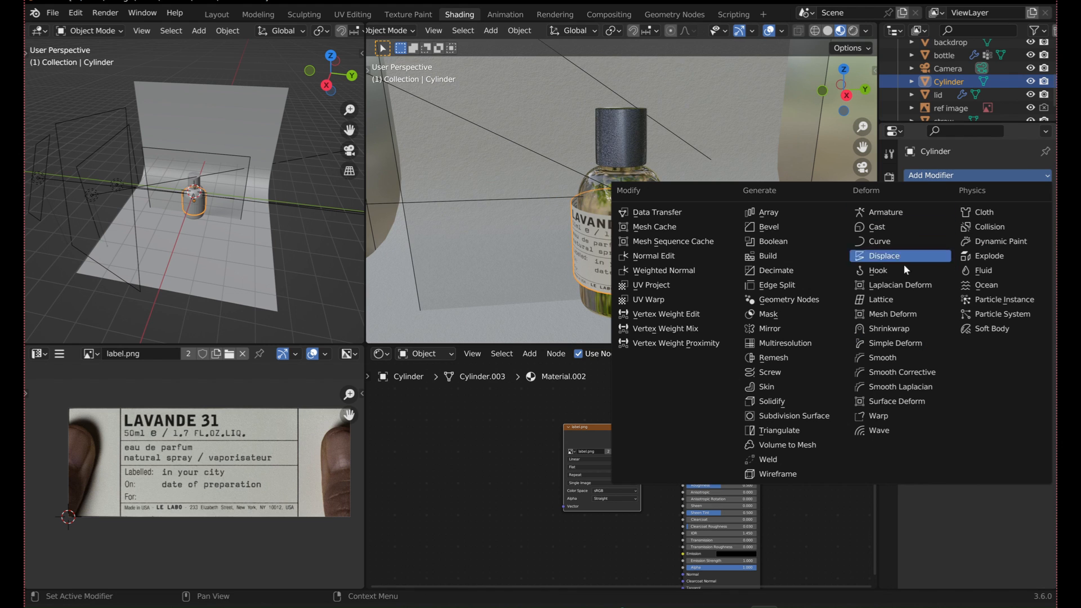
click(888, 329)
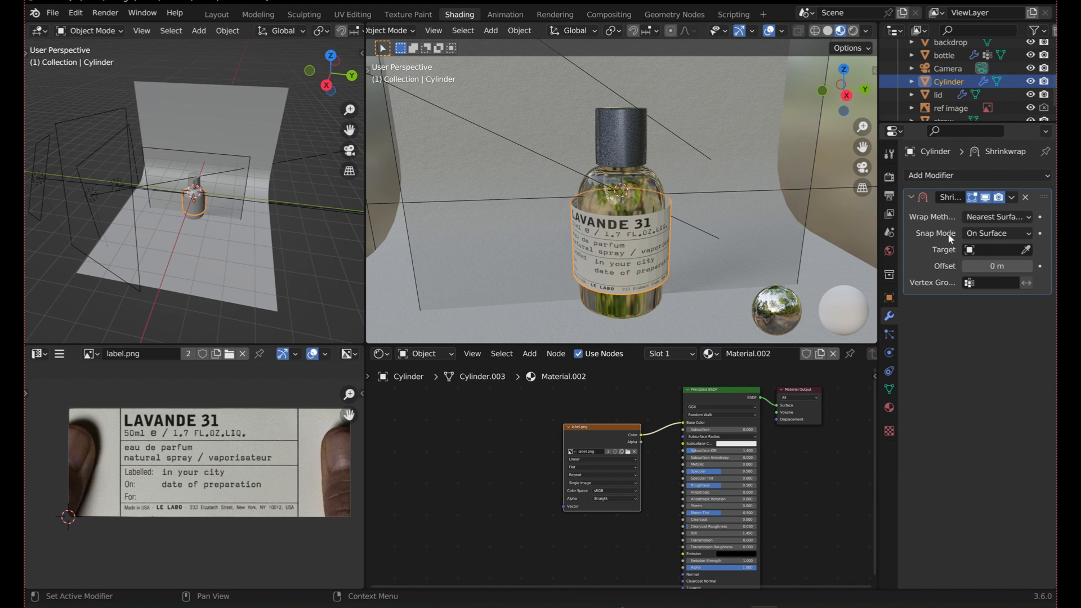
click(993, 250)
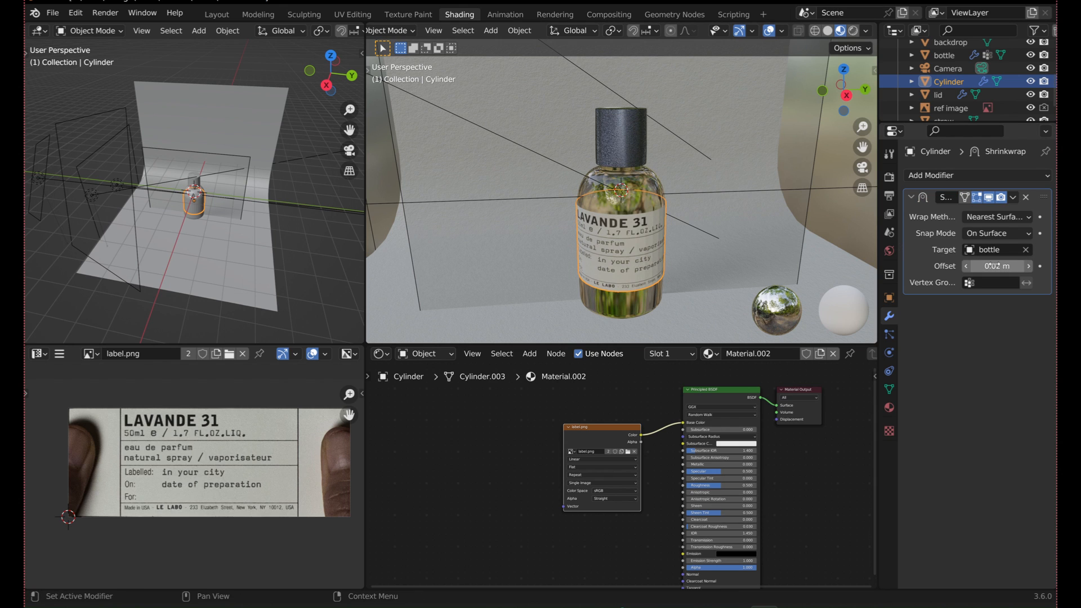
click(997, 266)
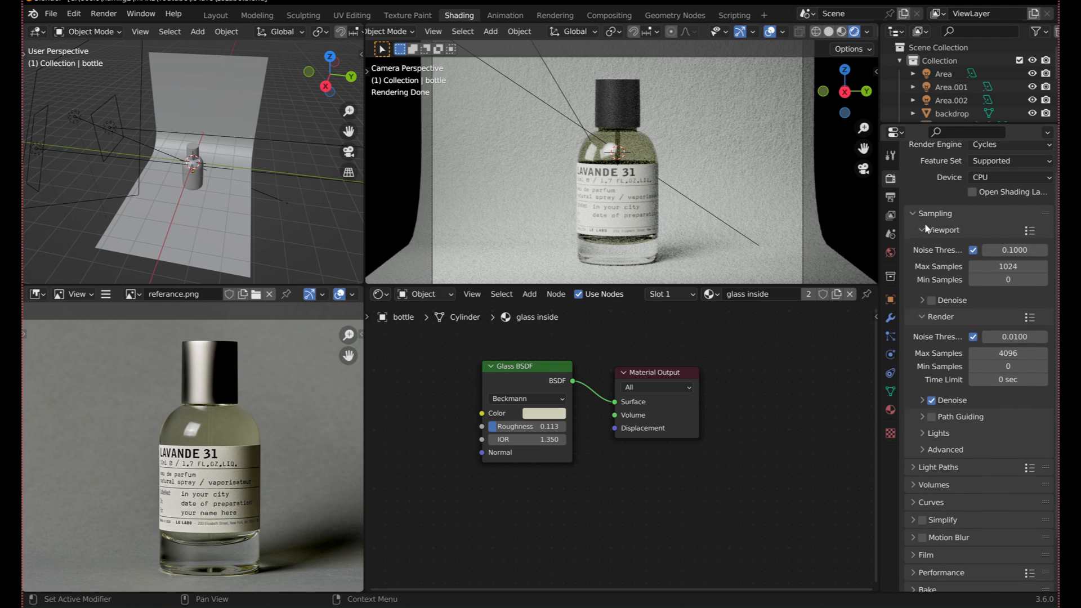
Set render max samples to 500 and the Color Management look to Very High Contrast.
scroll(down, 3)
text(500)
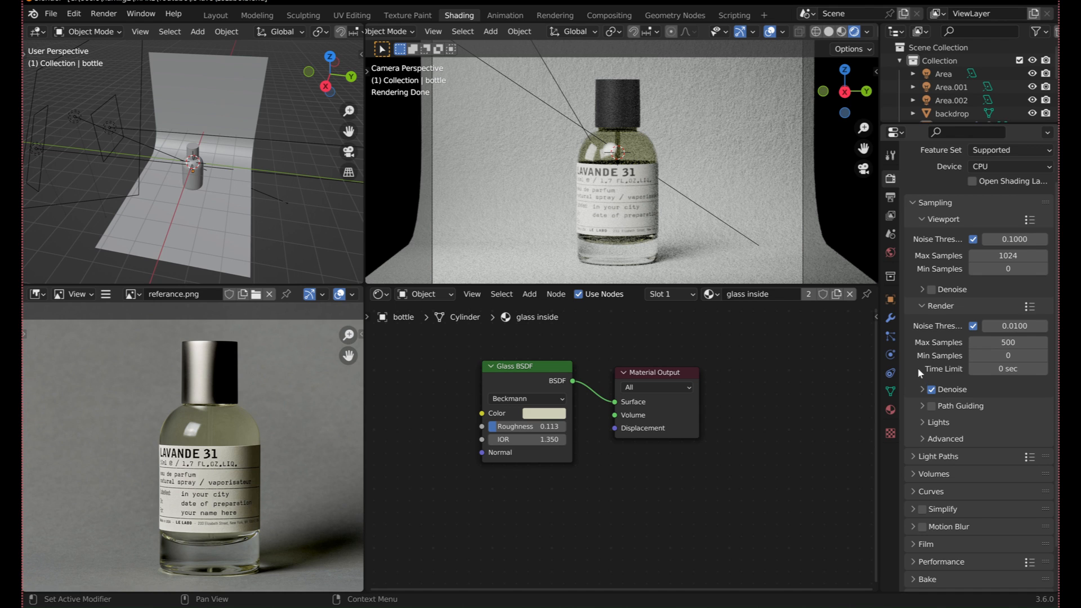
scroll(down, 3)
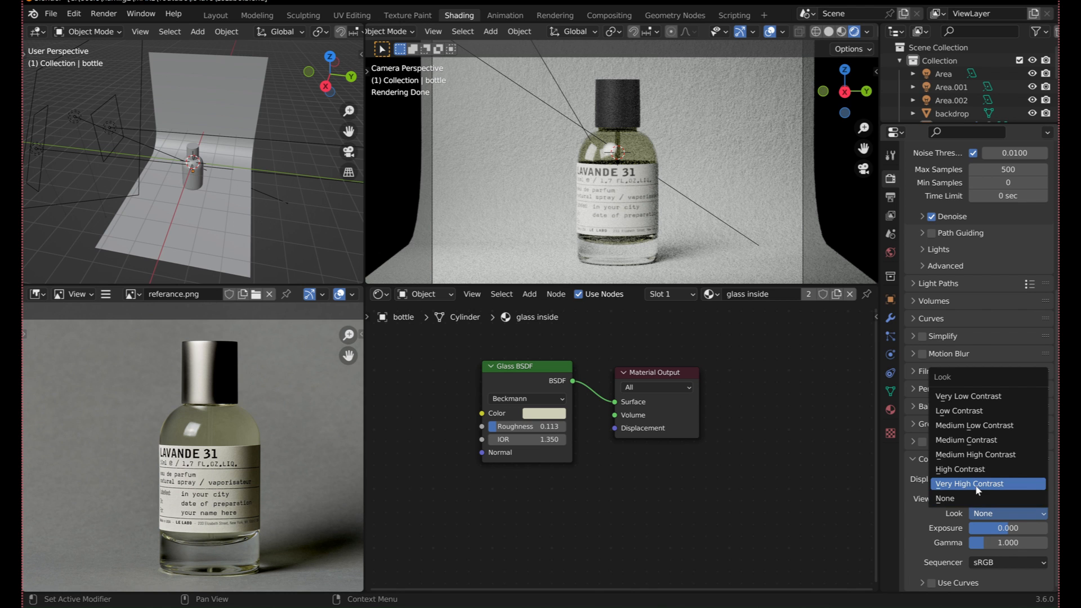
click(969, 483)
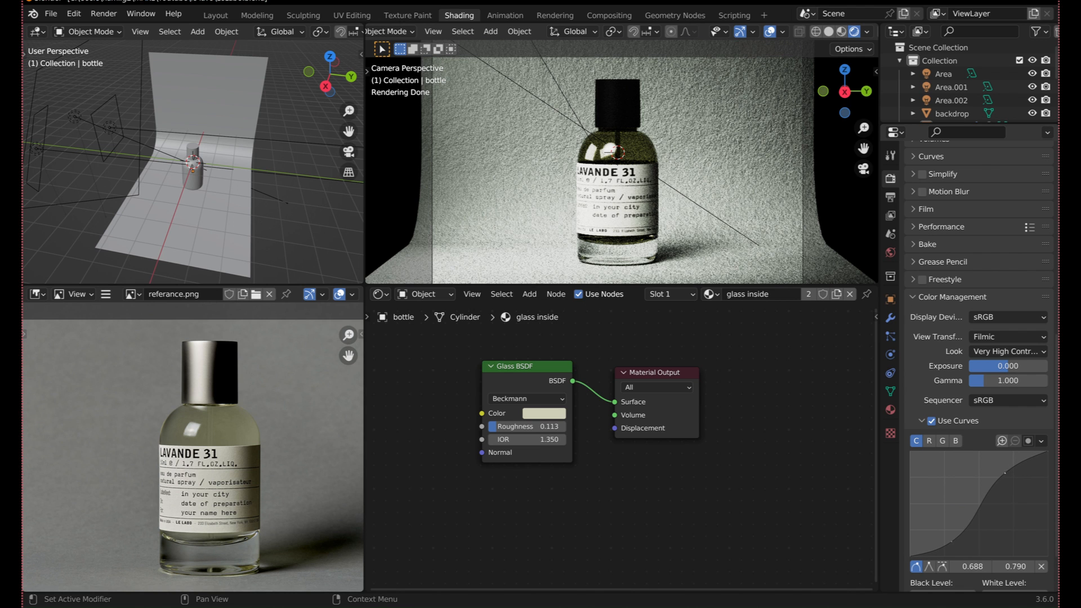